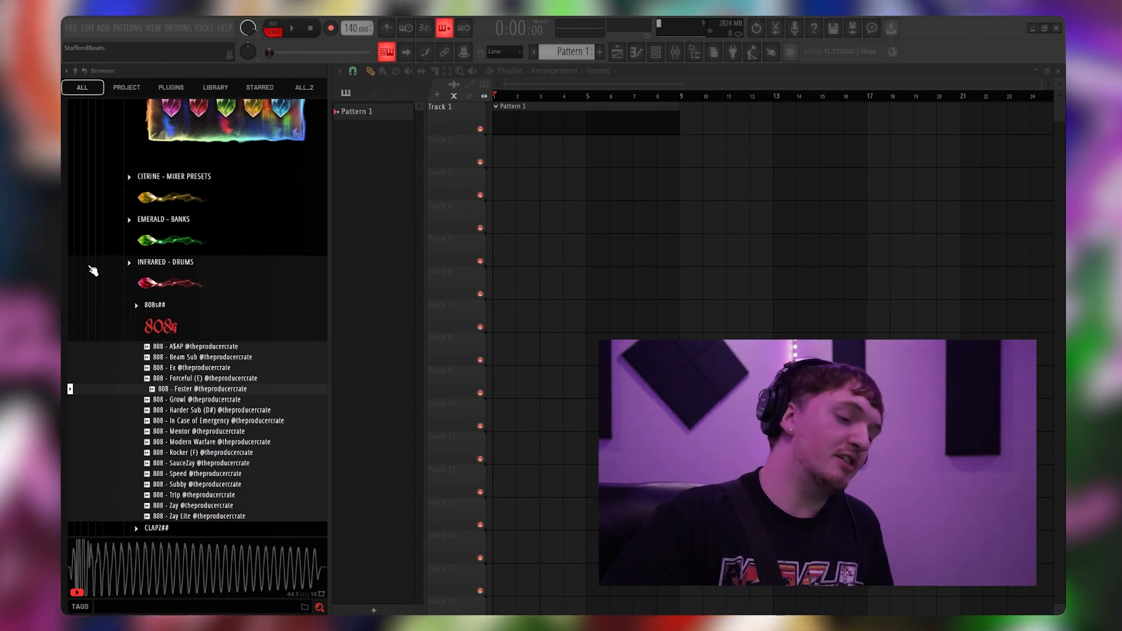
Step: Collapse the 808 sample list to reveal the Sampler, Serum and ZENOLOGY channels
left_click(137, 304)
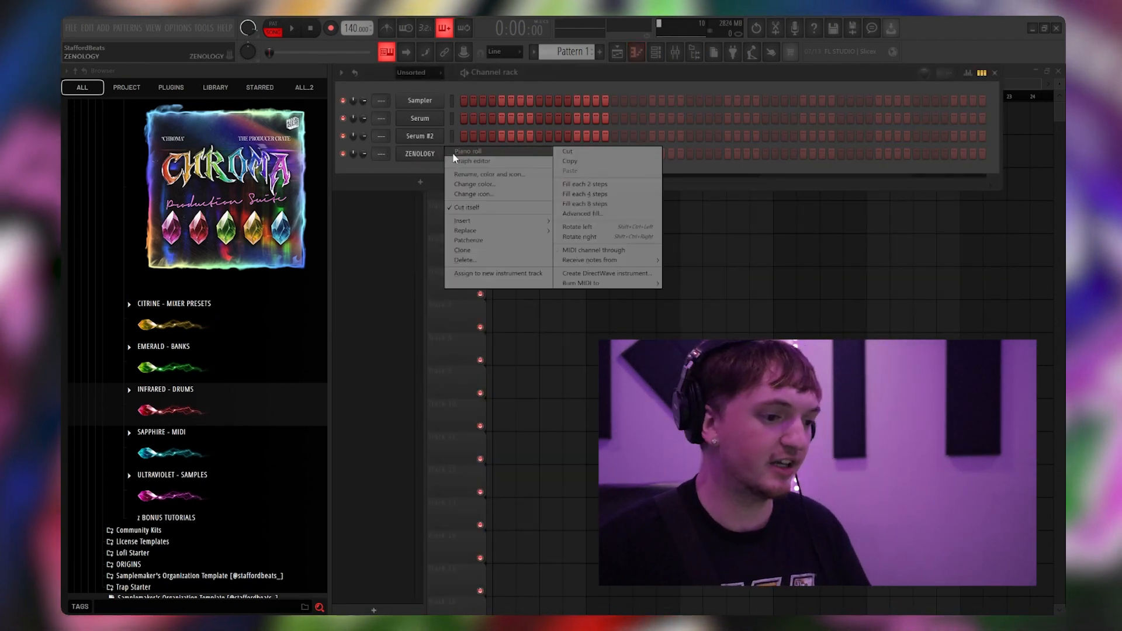
Step: Show ZENOLOGY's piano roll and draw one two-bar note at the pattern start
left_click(468, 152)
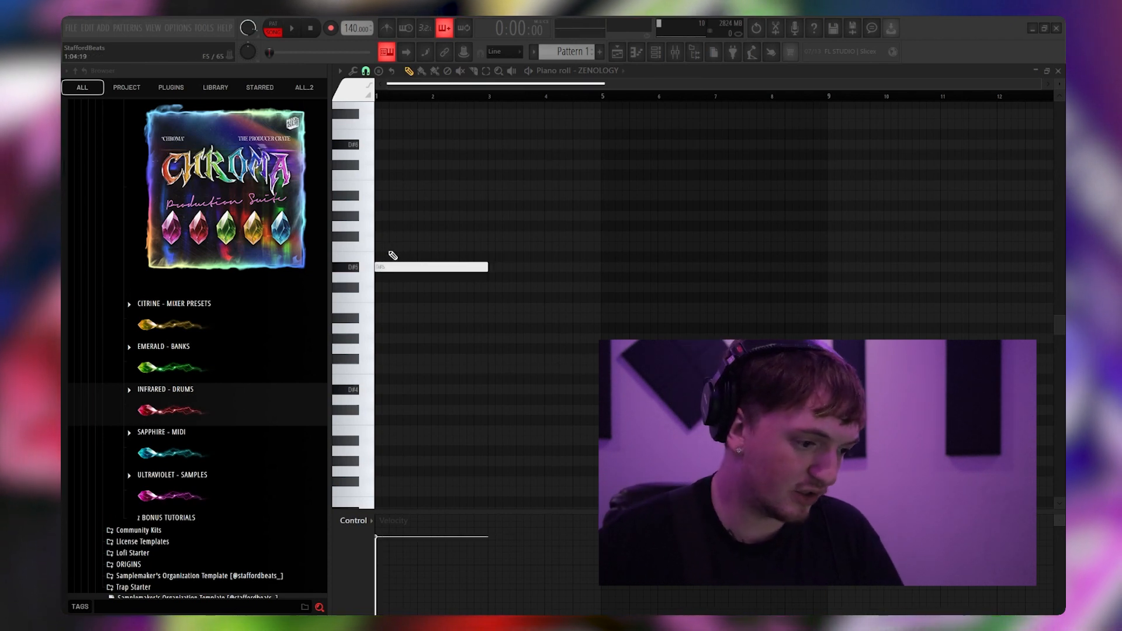
left_click(340, 70)
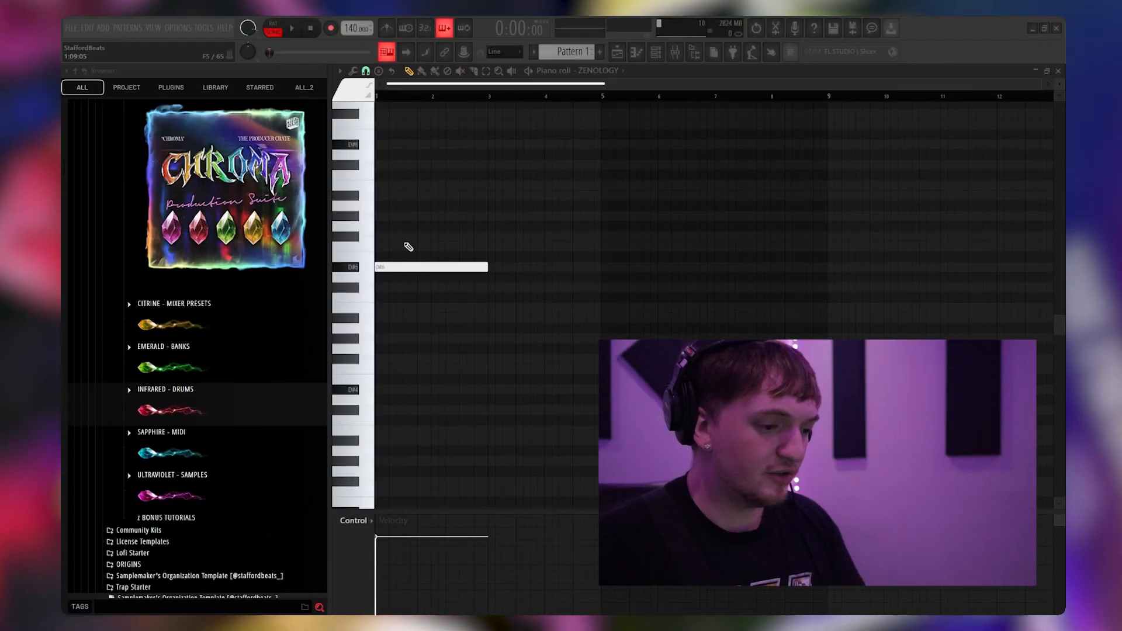
mouse_move(401, 250)
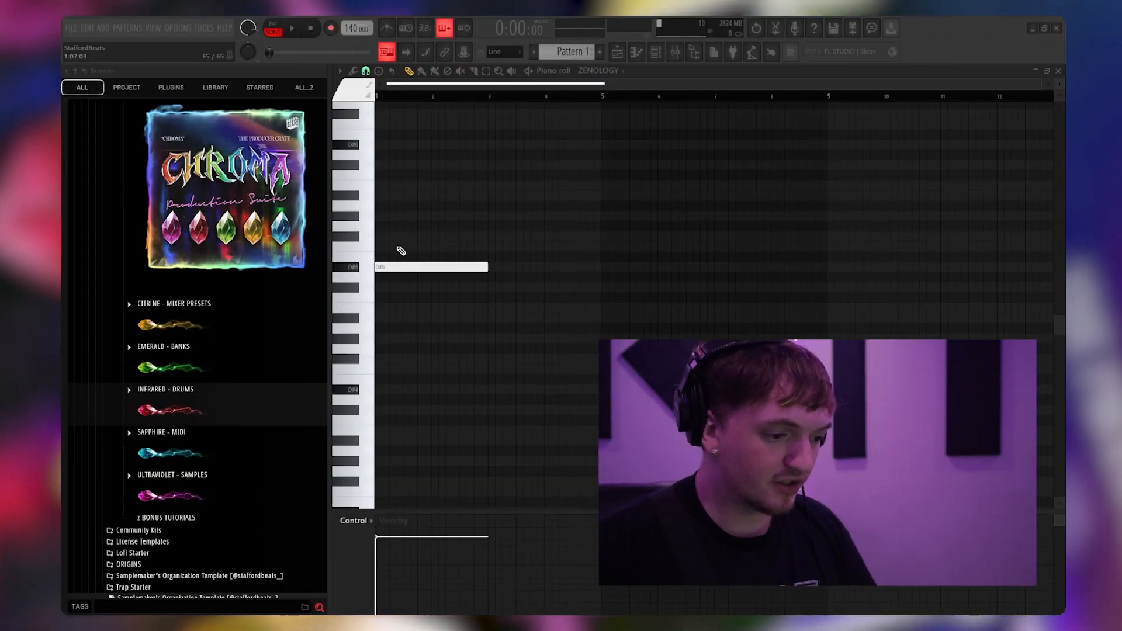
mouse_move(391, 200)
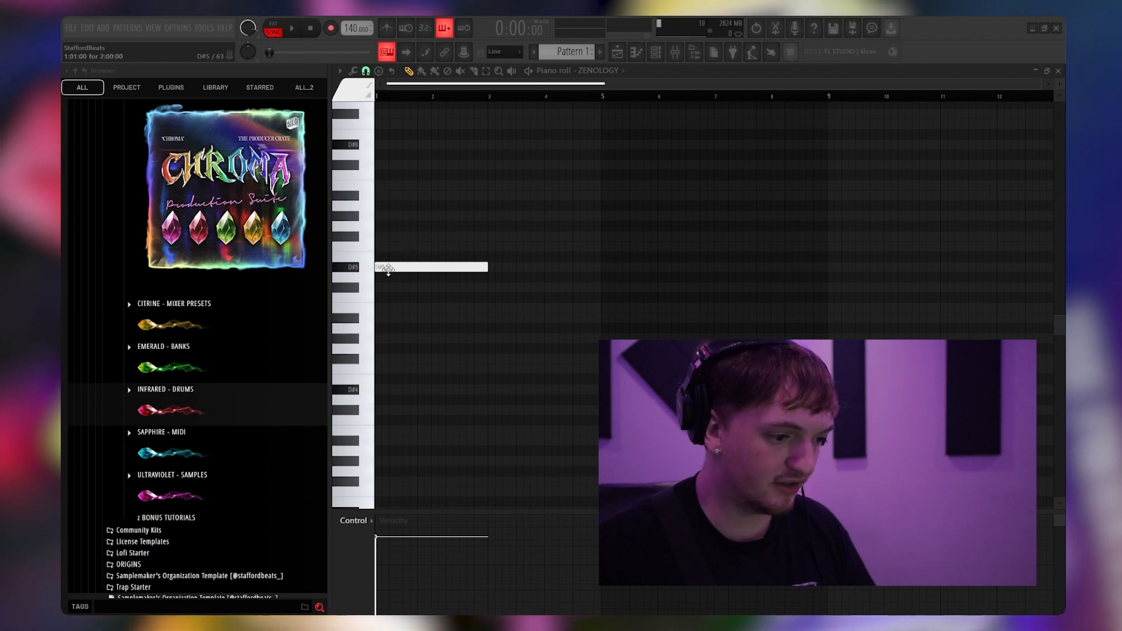
Step: Stack the first ninth chord in bars 1–3 and add a second chord in bars 3–5
left_click(429, 236)
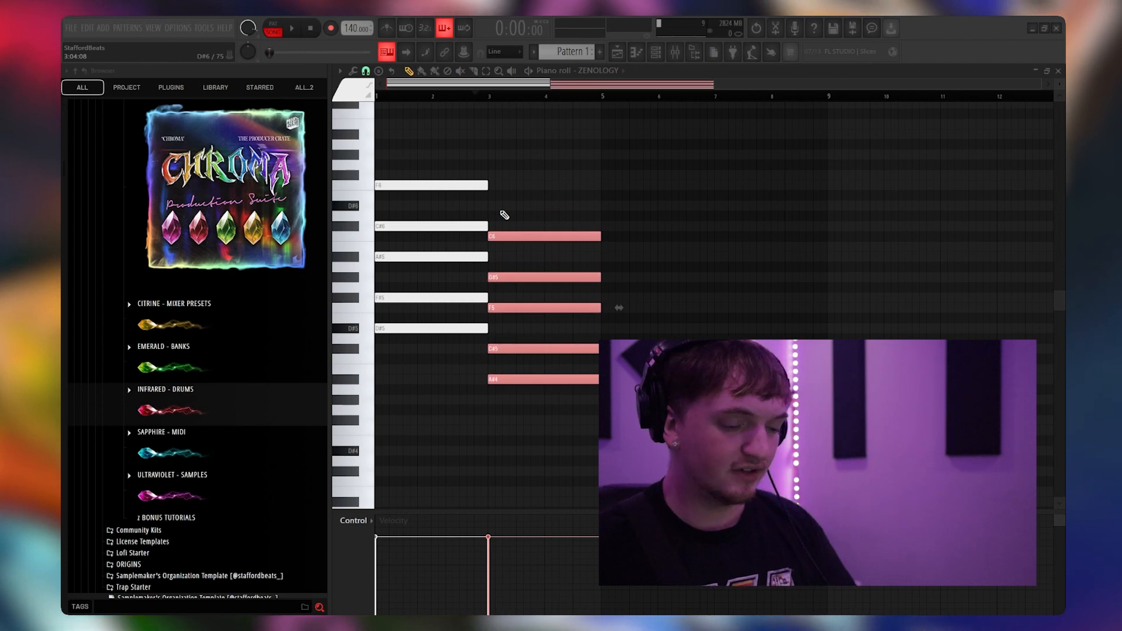
left_click(291, 28)
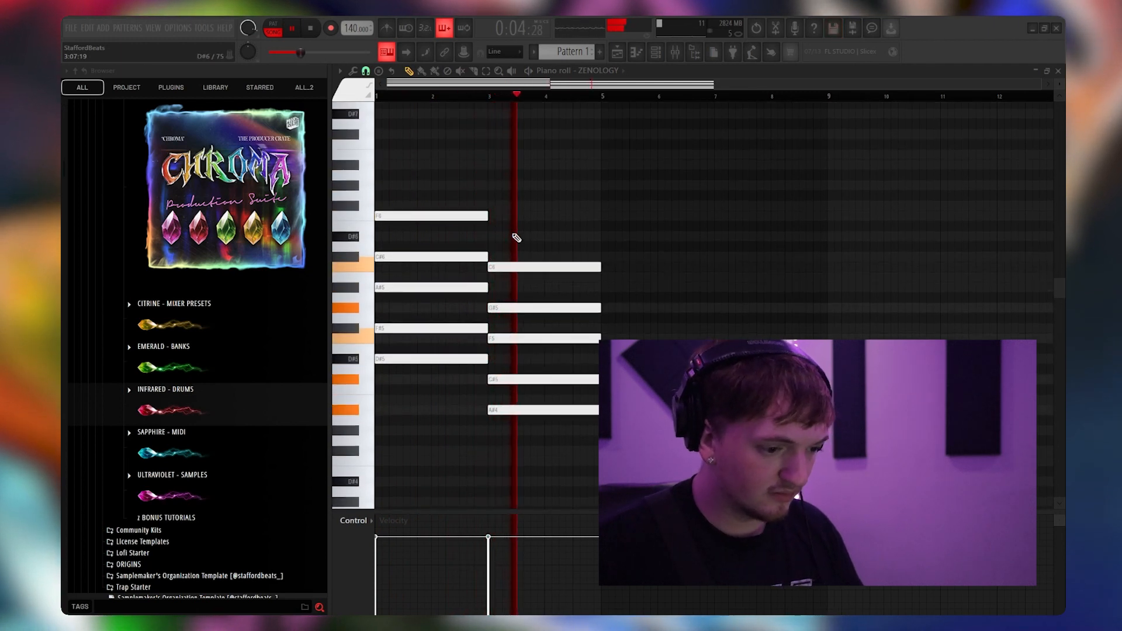
Step: Duplicate the chords to four across eight bars and revoice individual notes, some sustaining across changes
left_click(310, 28)
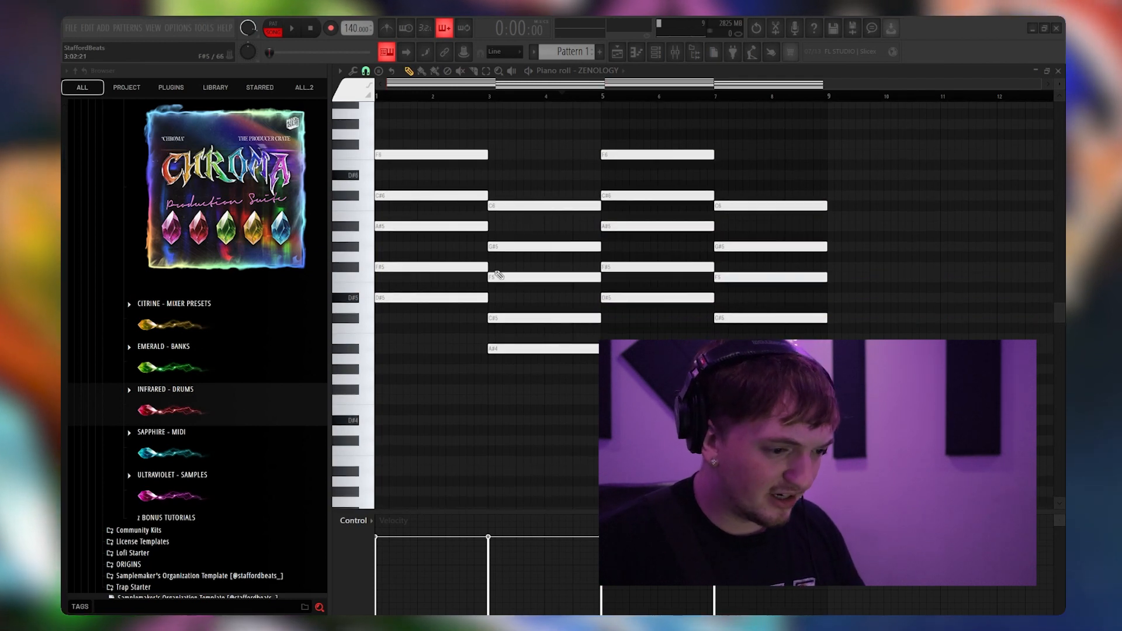
left_click(516, 348)
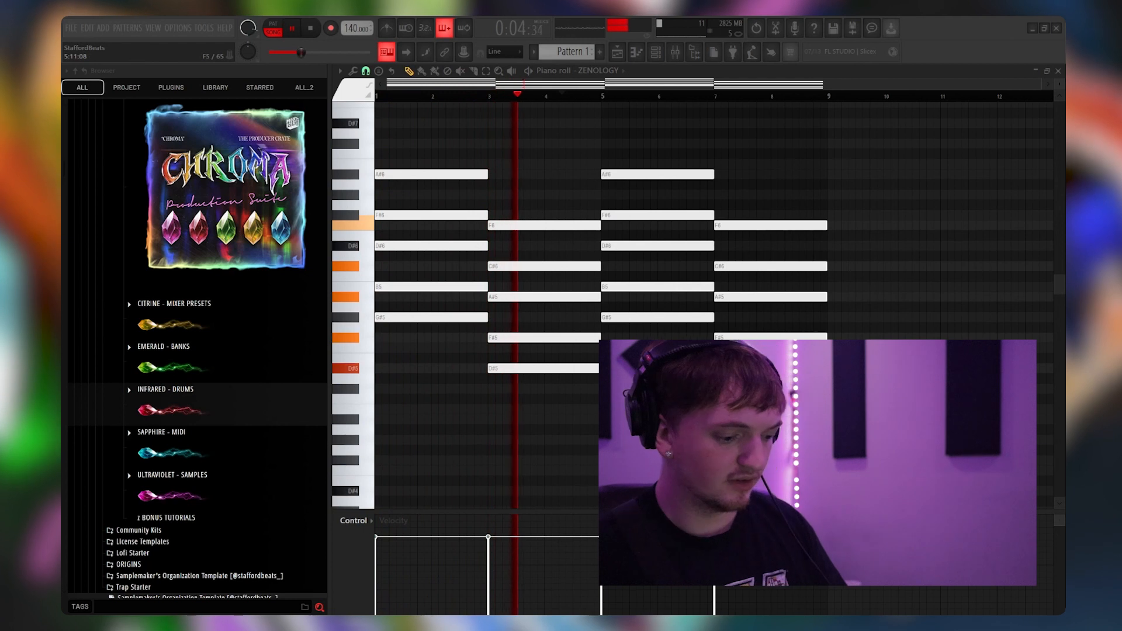
left_click(309, 28)
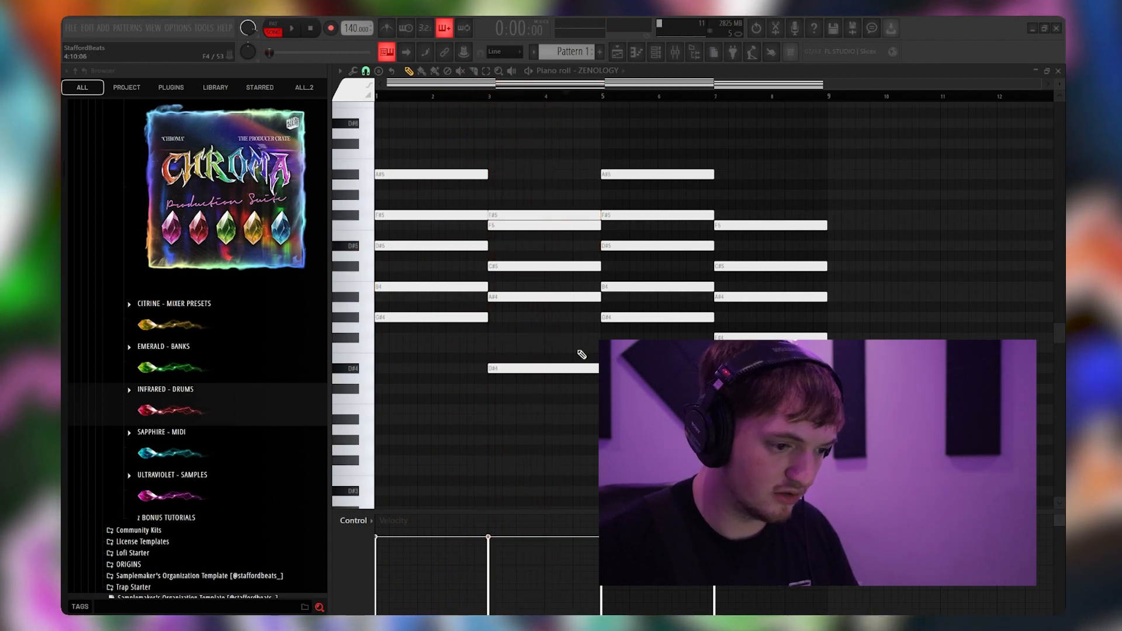
left_click(292, 29)
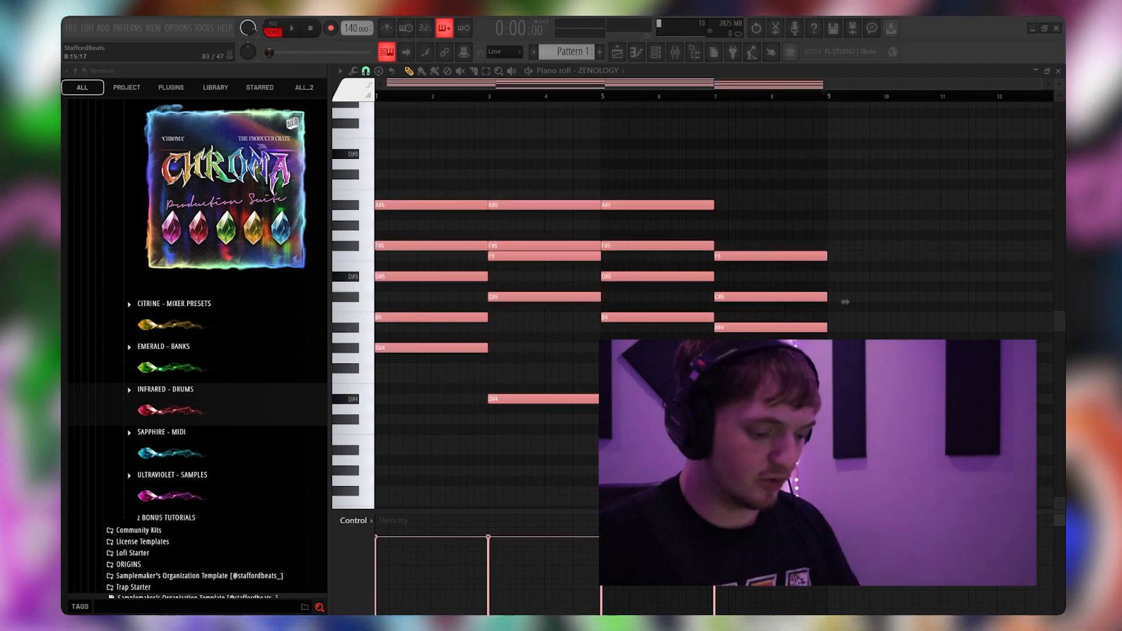
left_click(533, 206)
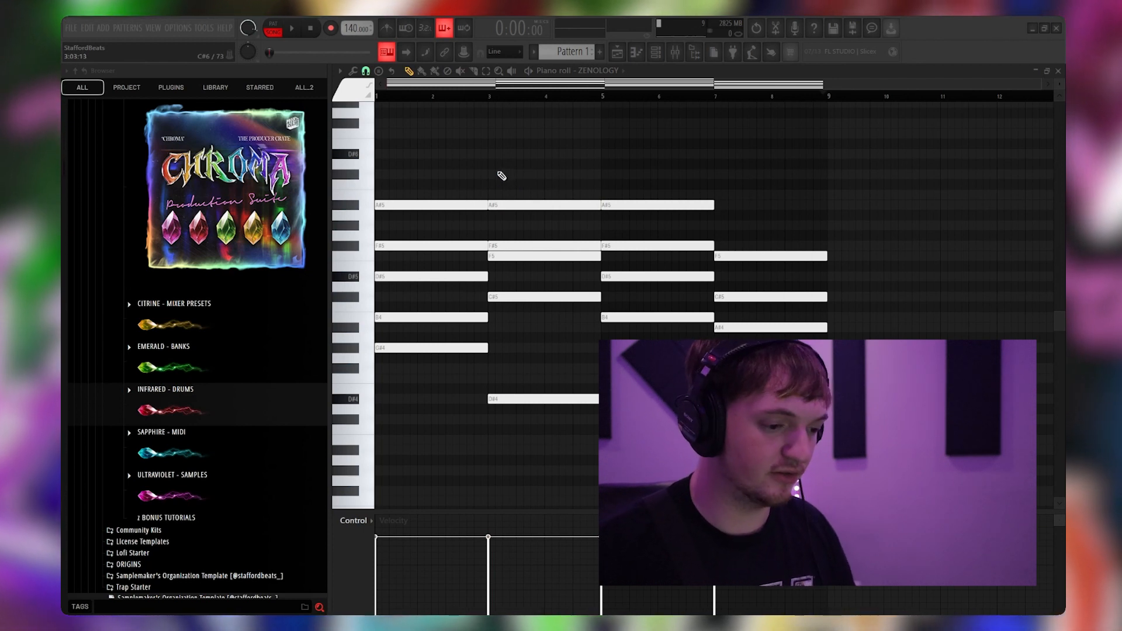
Step: Audition the next two Serum #2 lead presets from the Channel rack and close the synth
left_click(420, 118)
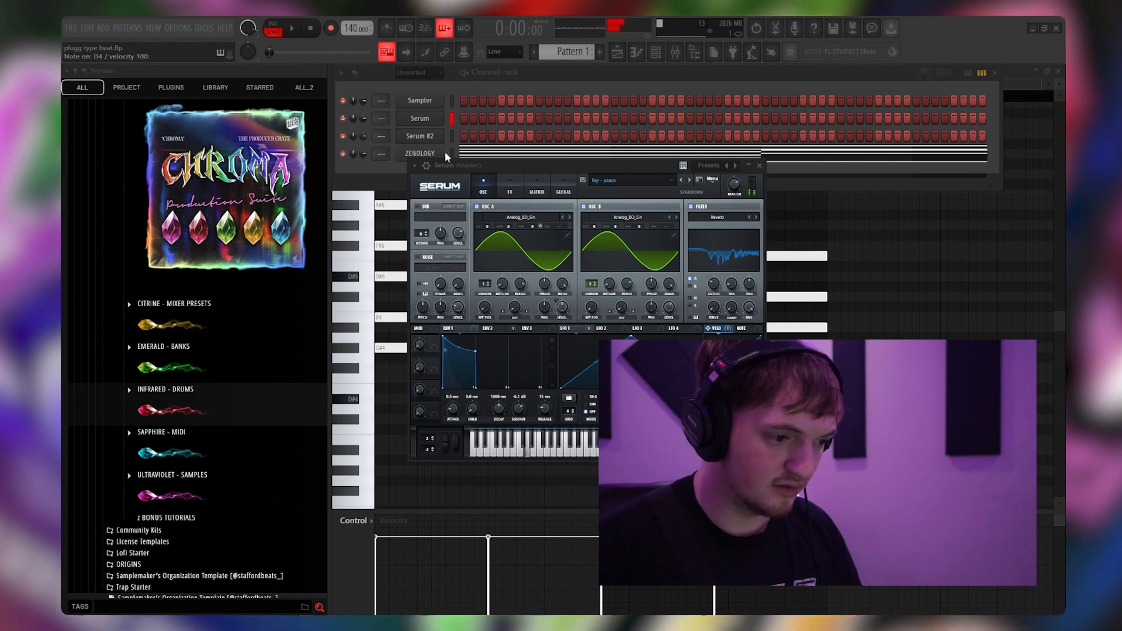
left_click(420, 136)
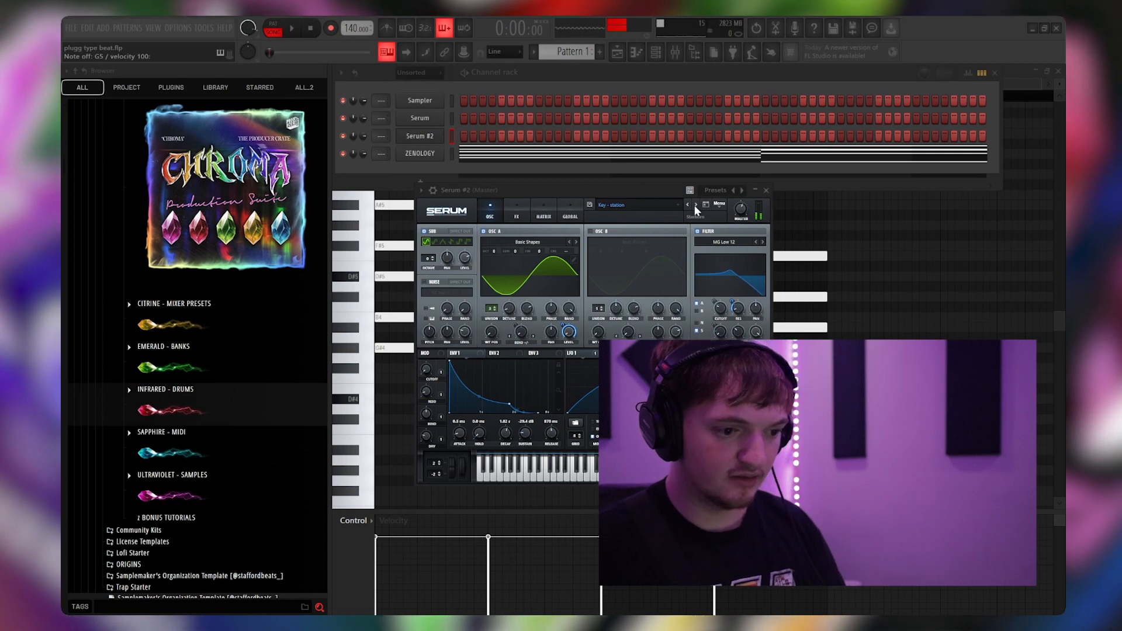
left_click(694, 206)
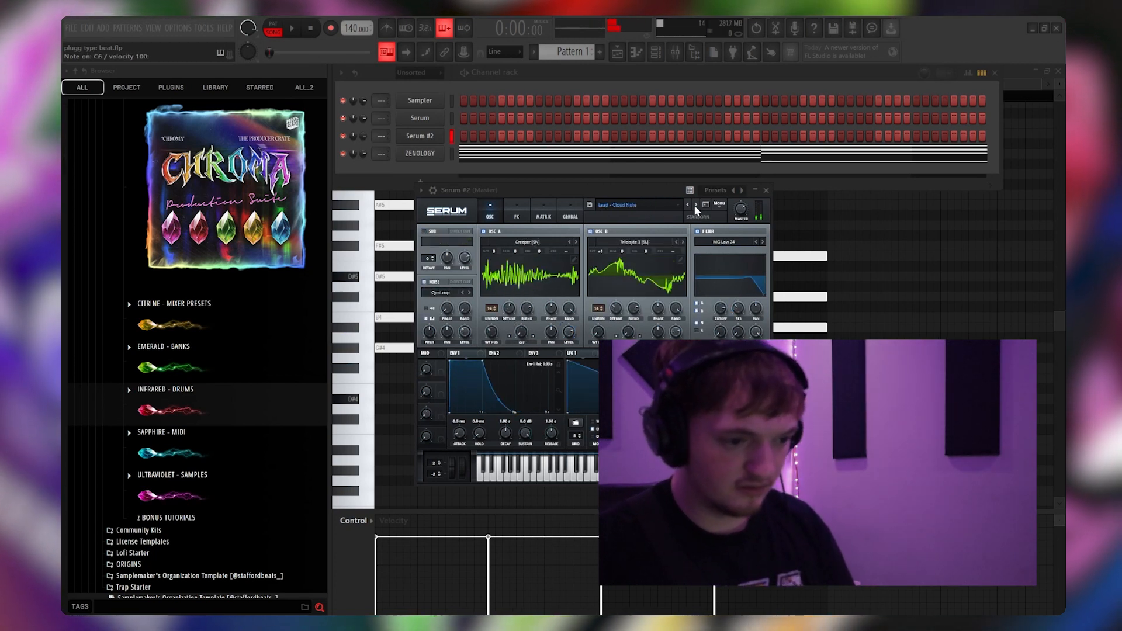
left_click(693, 206)
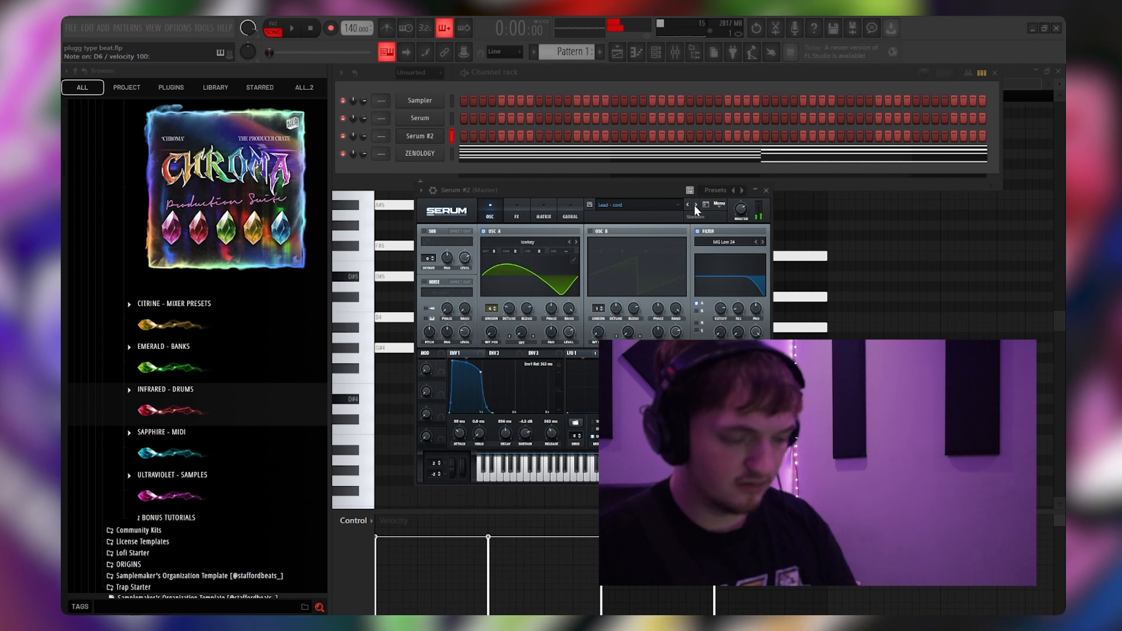
left_click(421, 118)
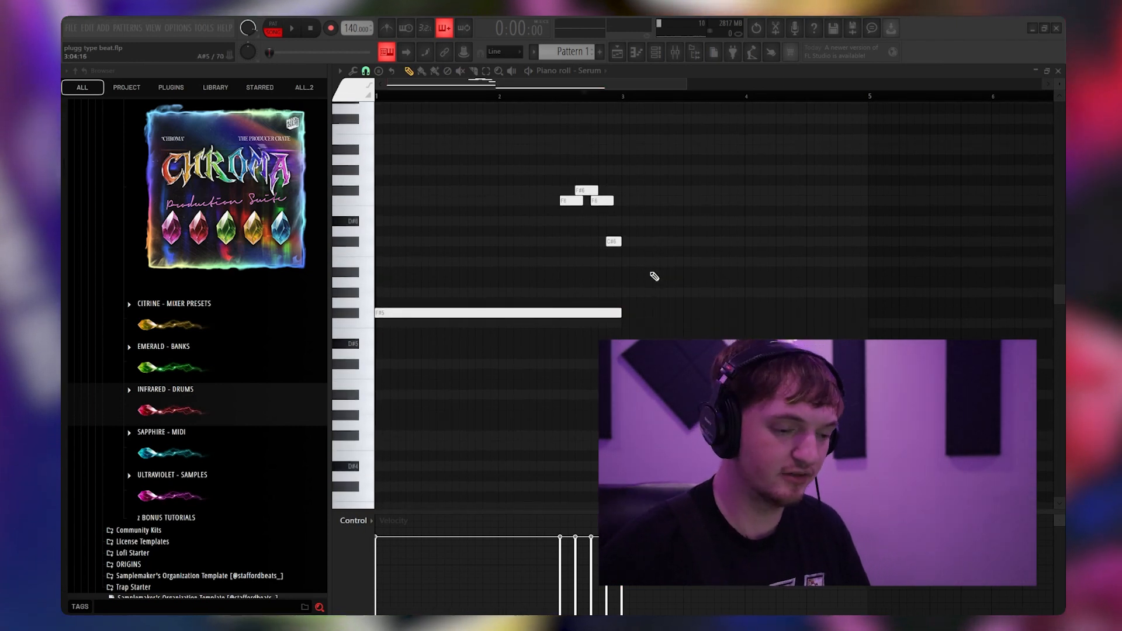
Step: Add short-note clusters and long notes across the Serum pattern, then reopen Serum #2
left_click(291, 28)
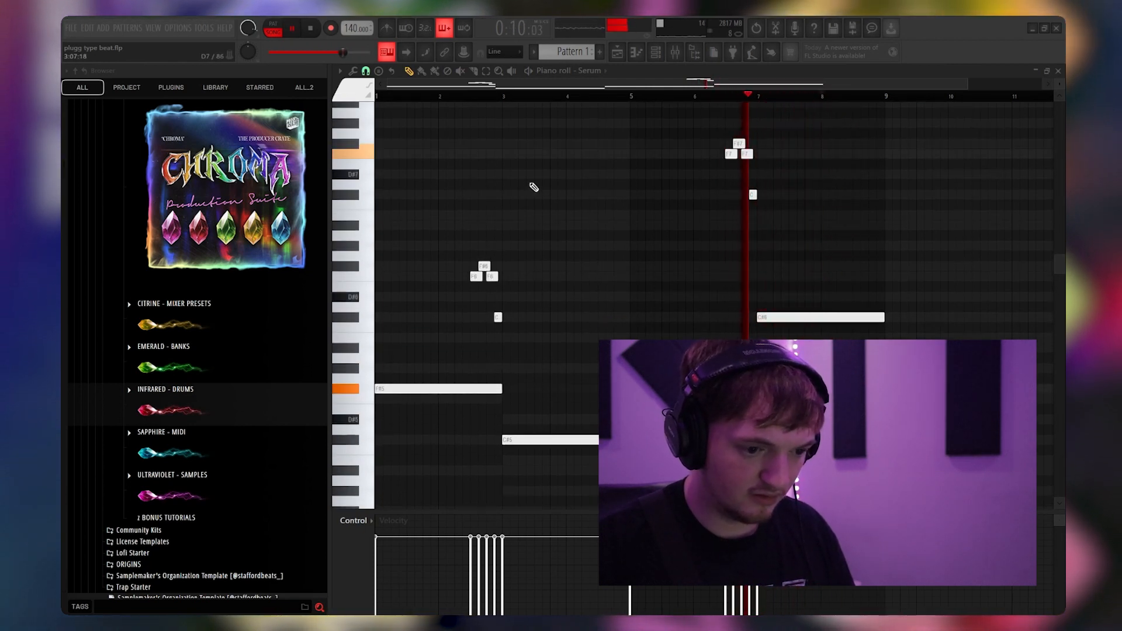
left_click(308, 28)
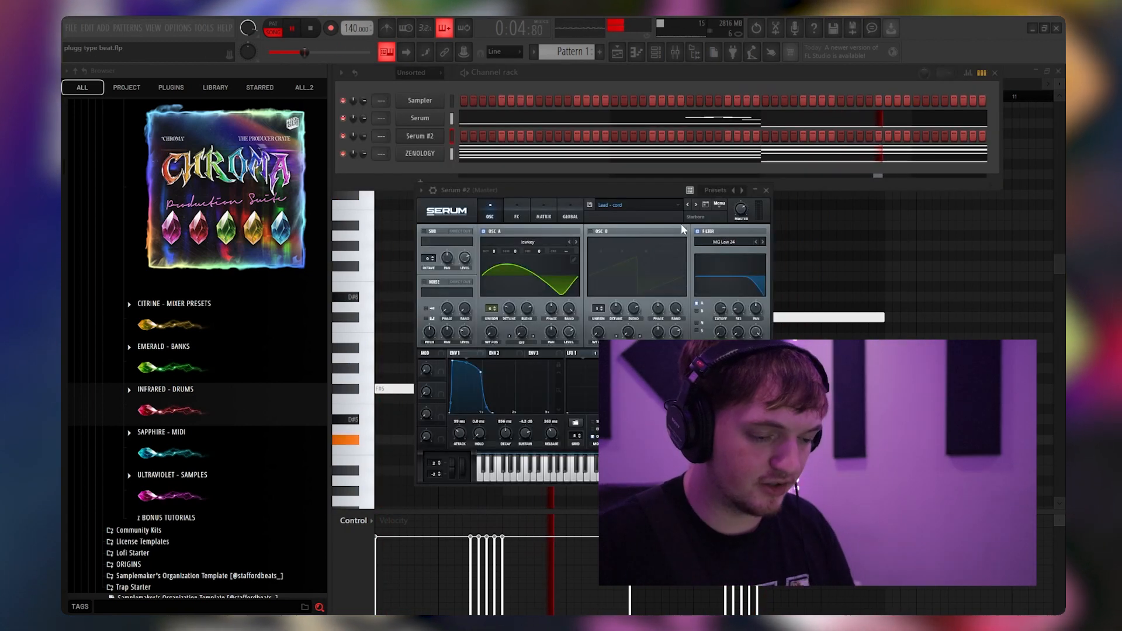
mouse_move(698, 205)
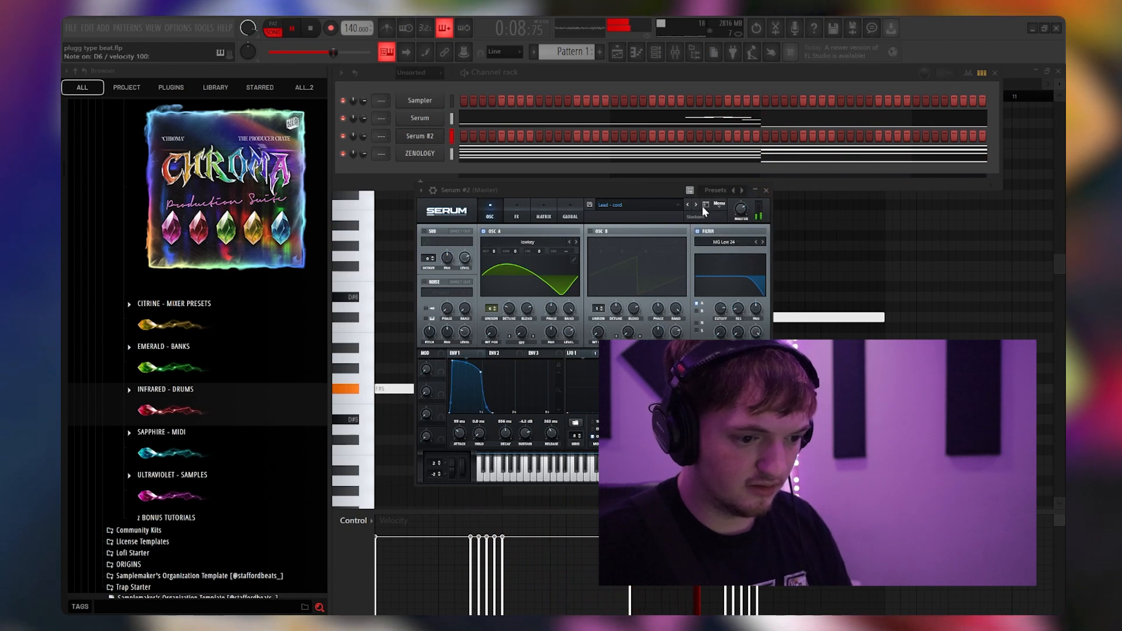
Step: Step through two more lead presets on Serum #2
left_click(694, 204)
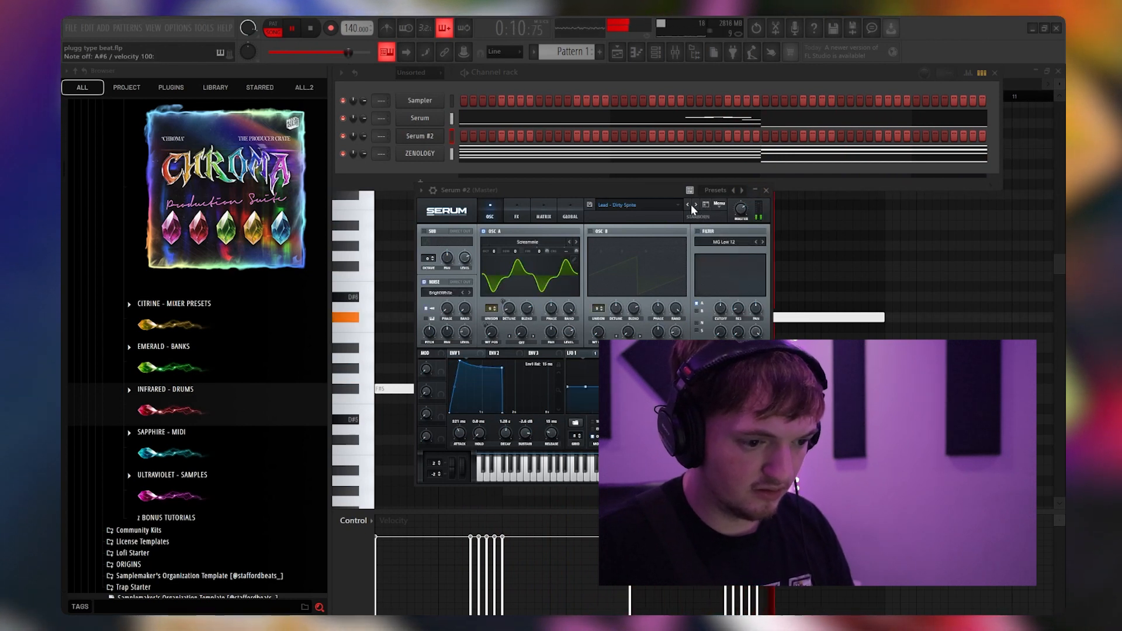
left_click(764, 191)
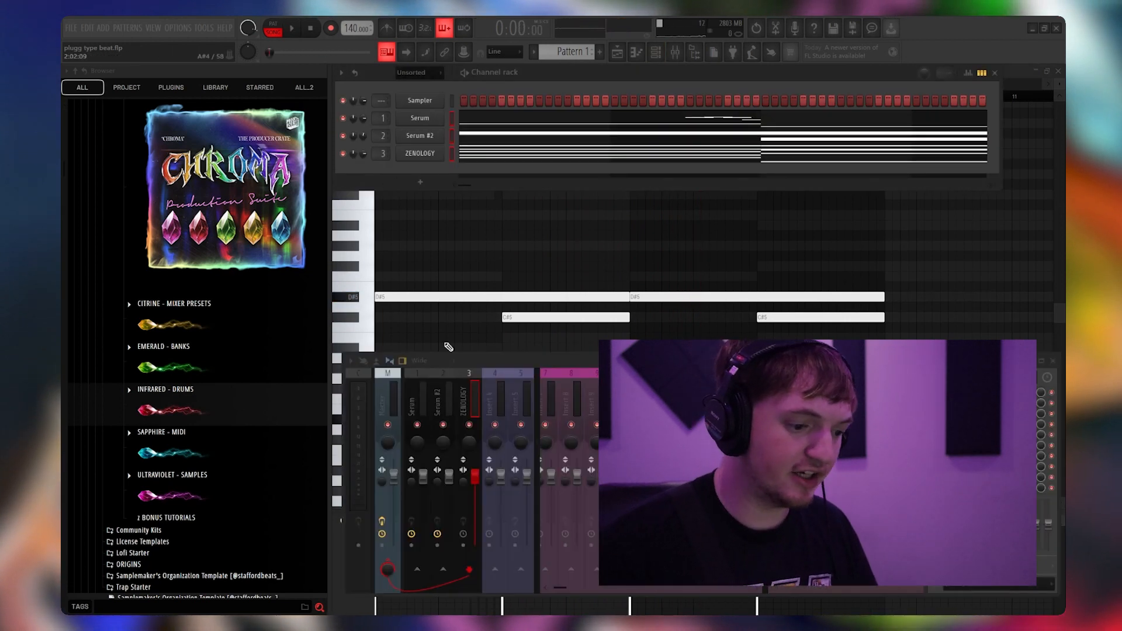
Step: Drop a Citrine EFX mixer preset onto an insert and confirm the newer-version warning twice
scroll("down", 3)
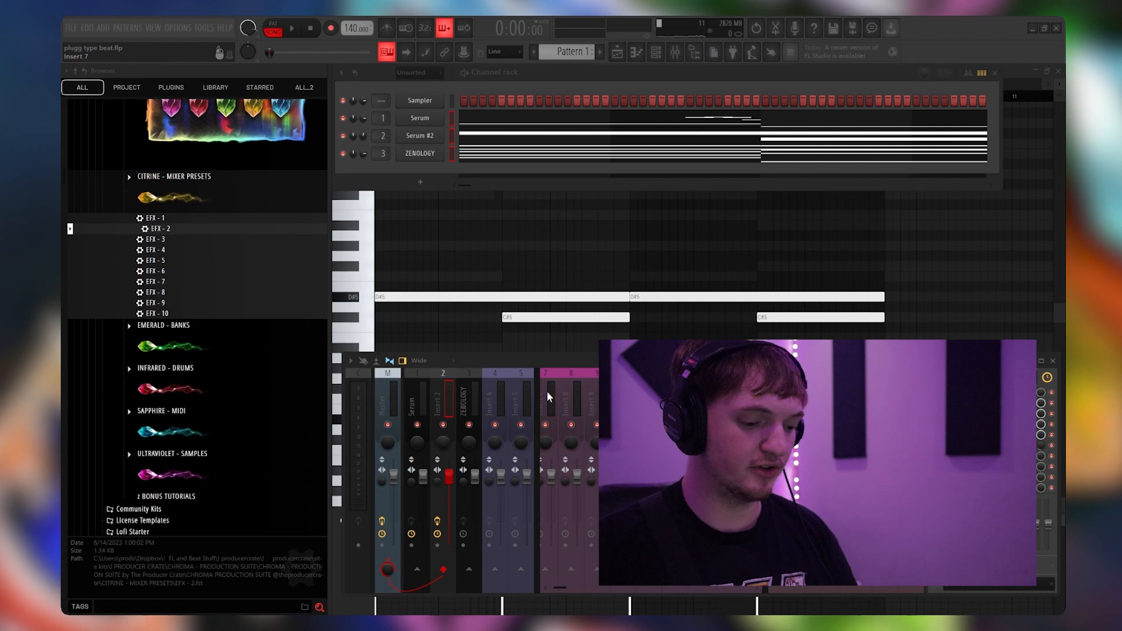
left_click(291, 28)
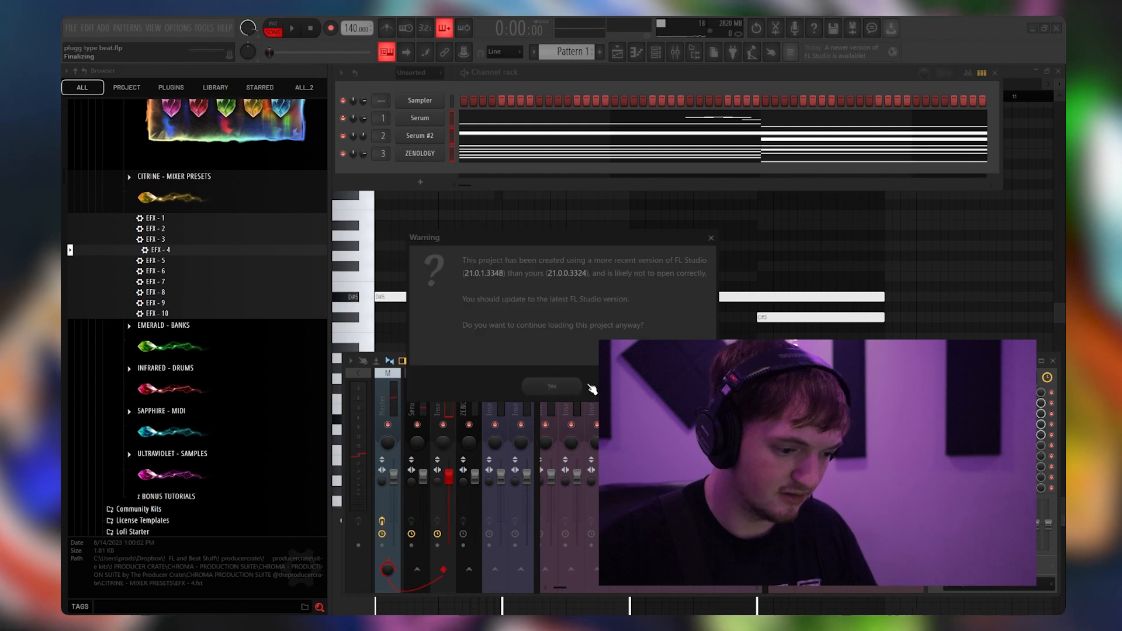
left_click(550, 386)
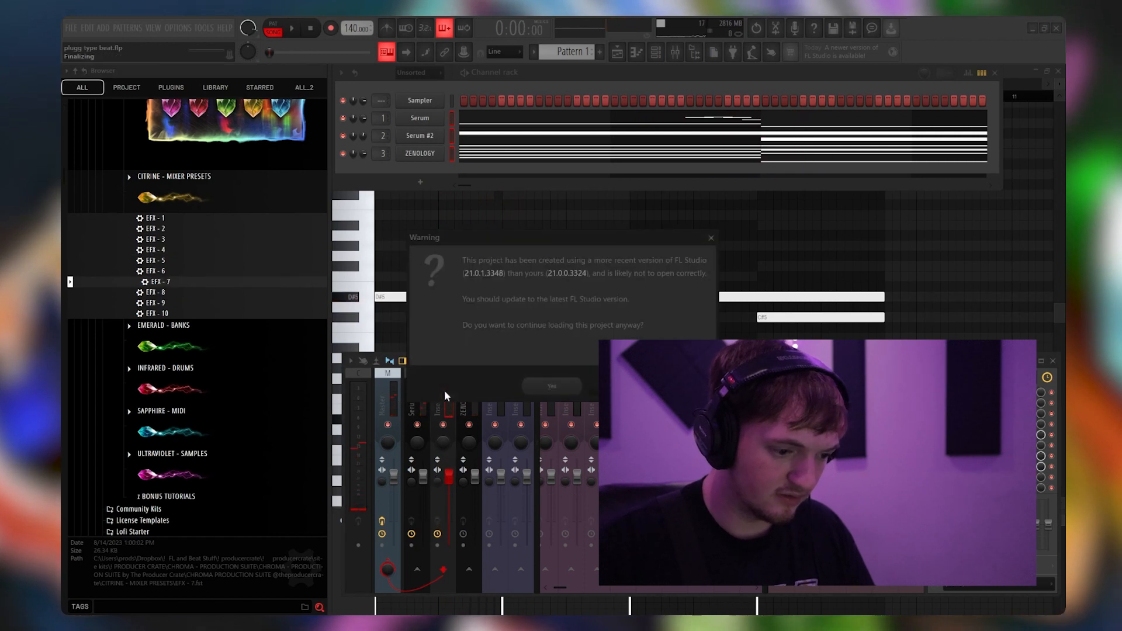
left_click(551, 386)
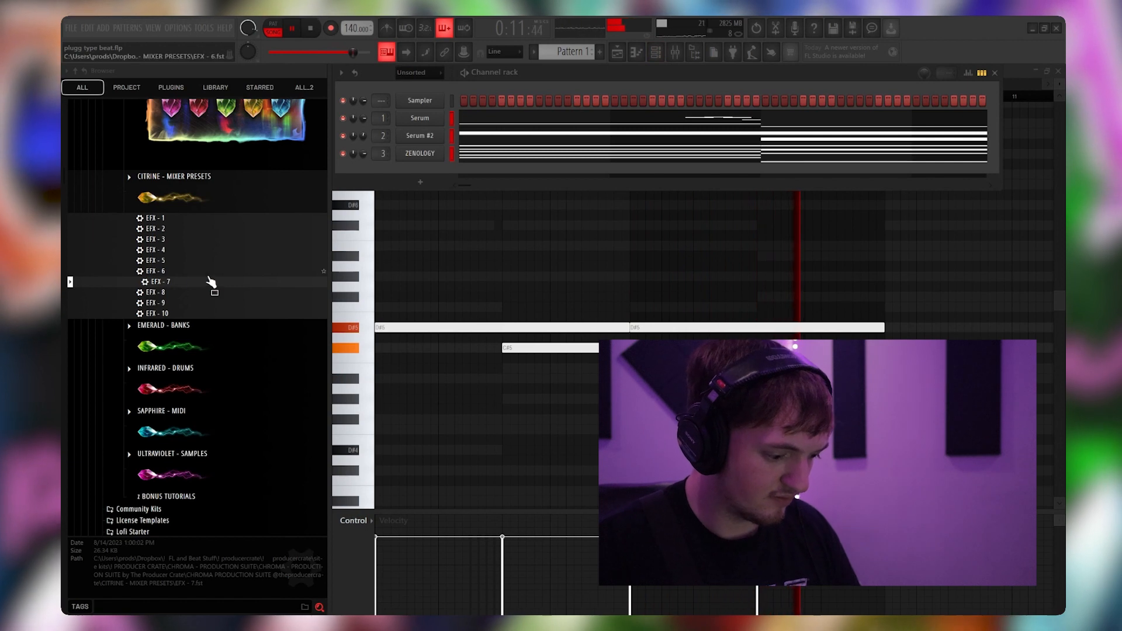
Step: Create Serum #3, load bass presets, dismiss the missing-wavetable warning and close the synth
left_click(420, 183)
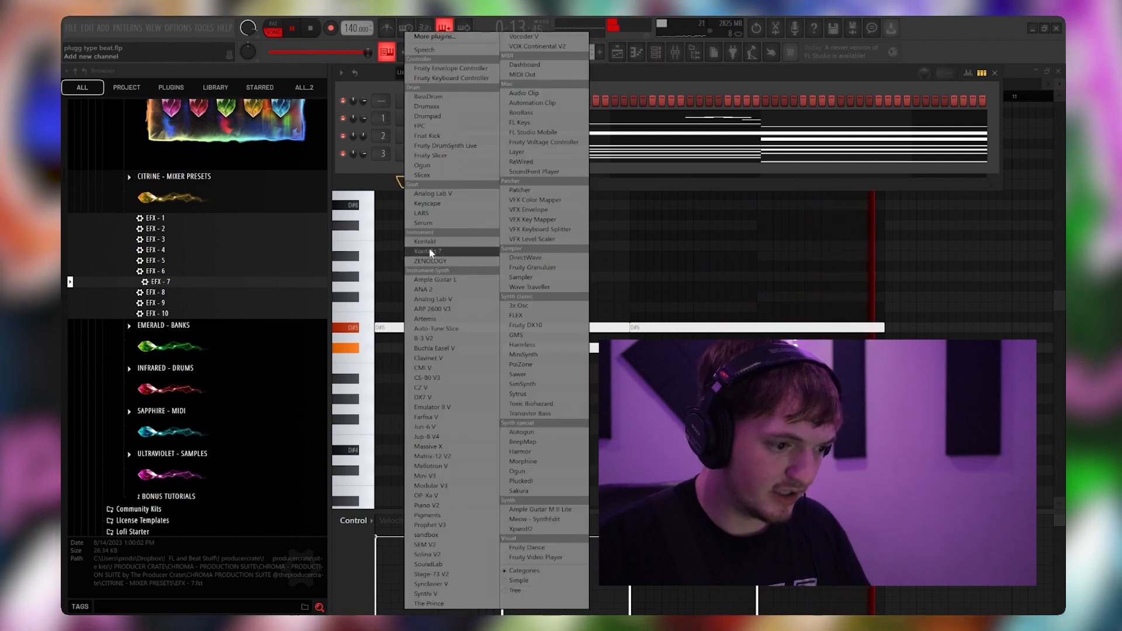
left_click(424, 222)
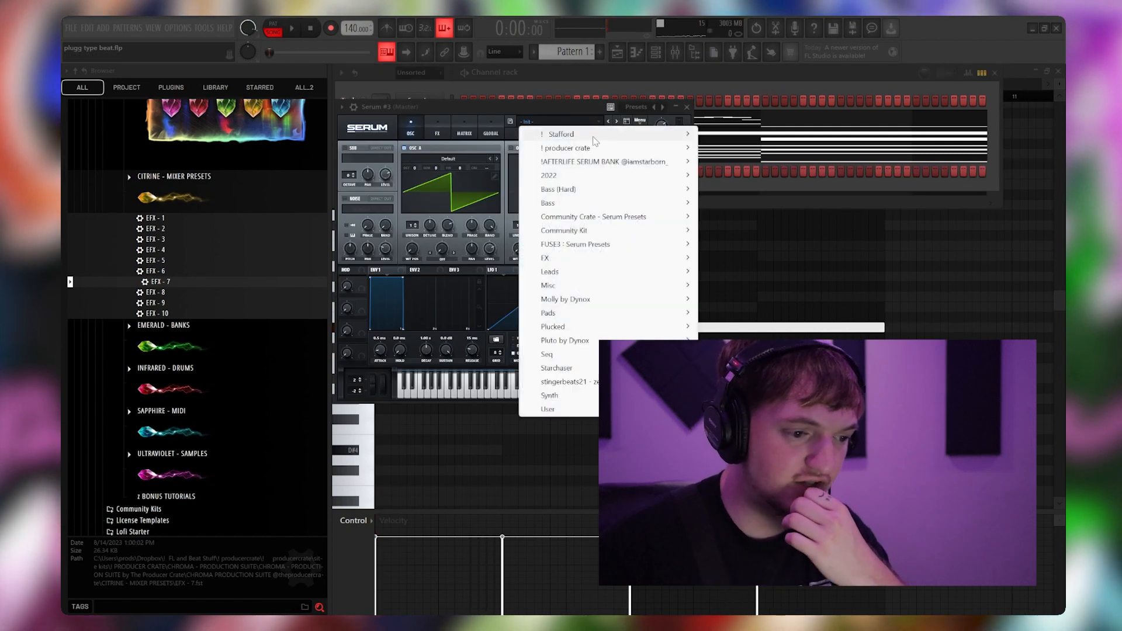
left_click(547, 202)
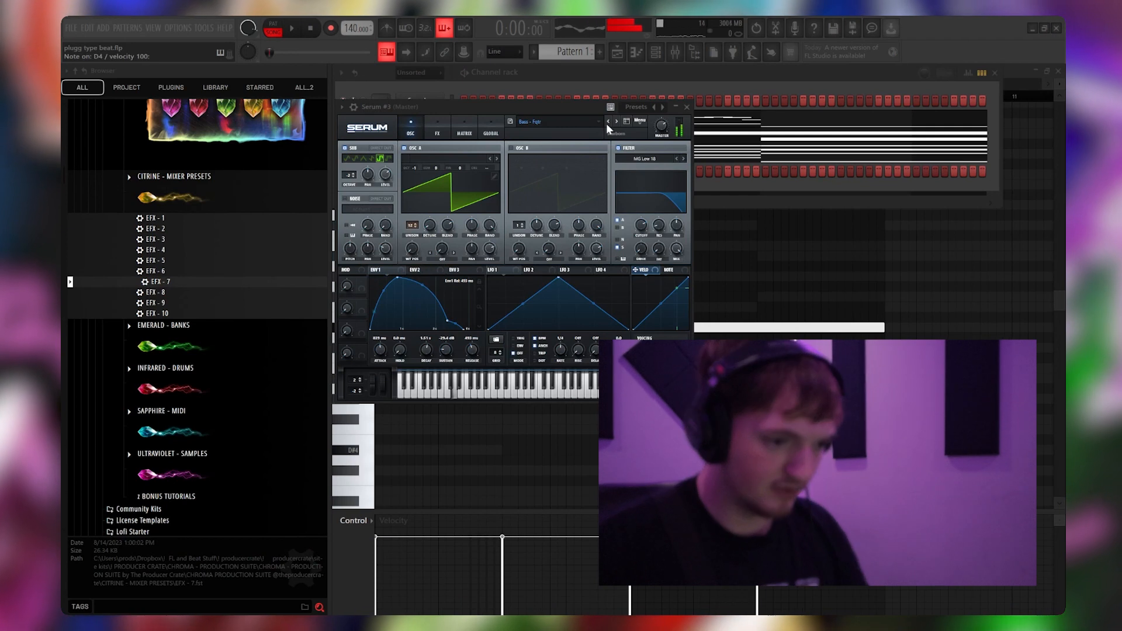
left_click(616, 120)
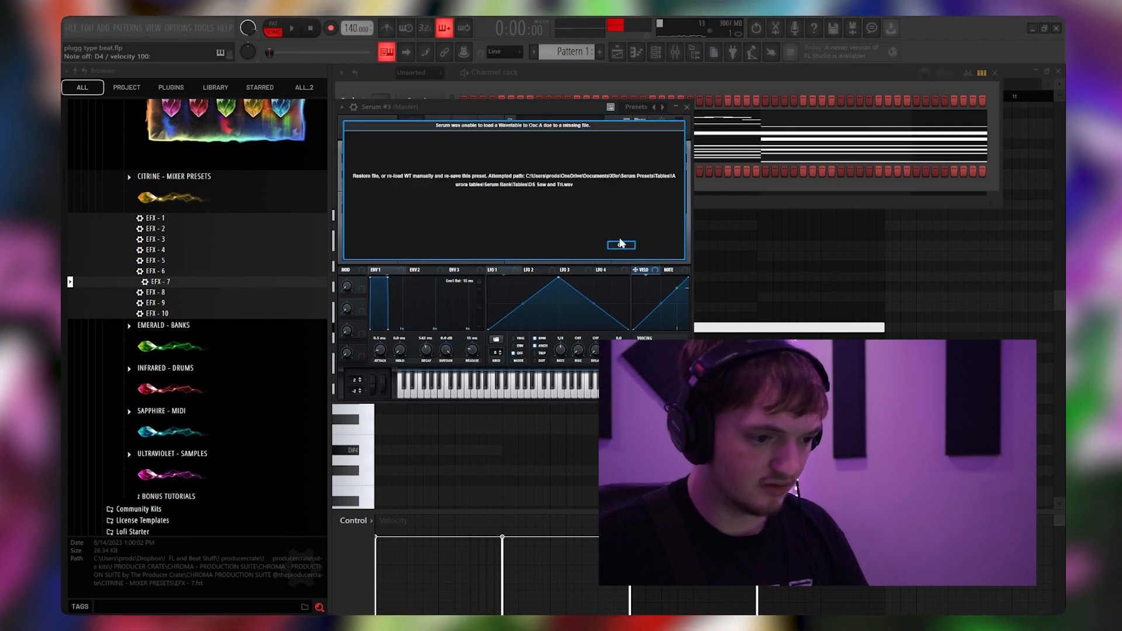
left_click(621, 245)
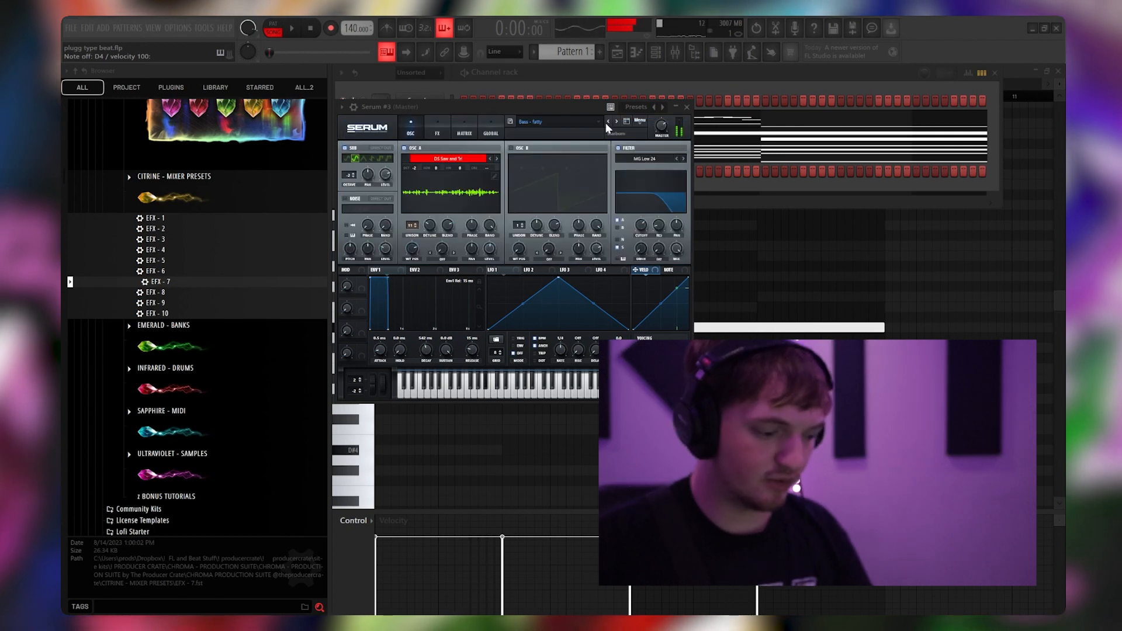
mouse_move(615, 120)
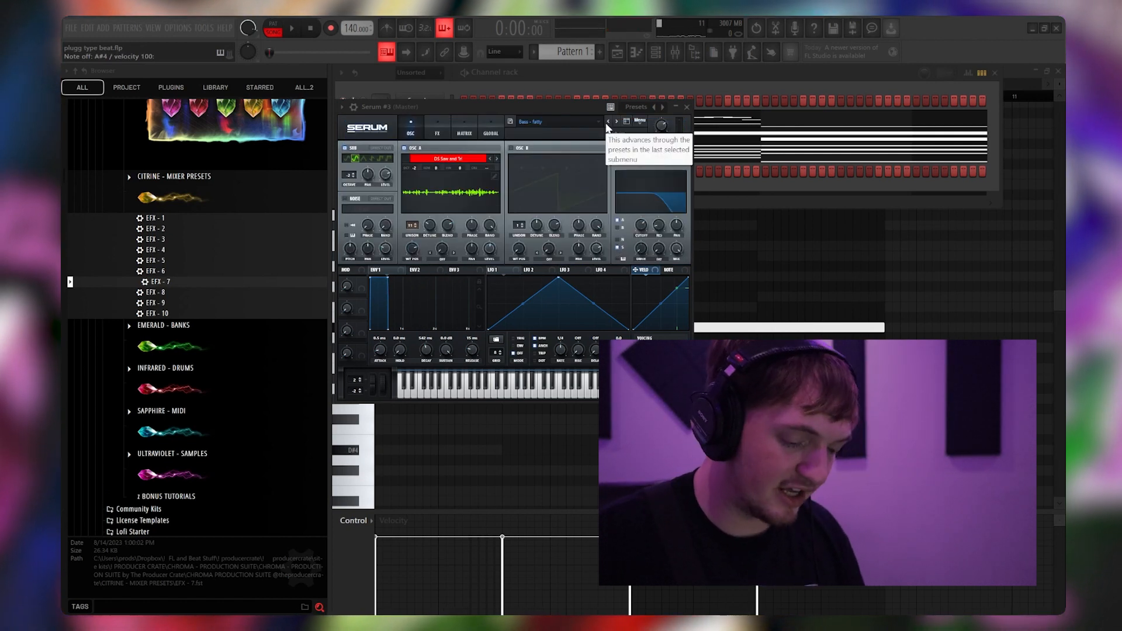
left_click(616, 122)
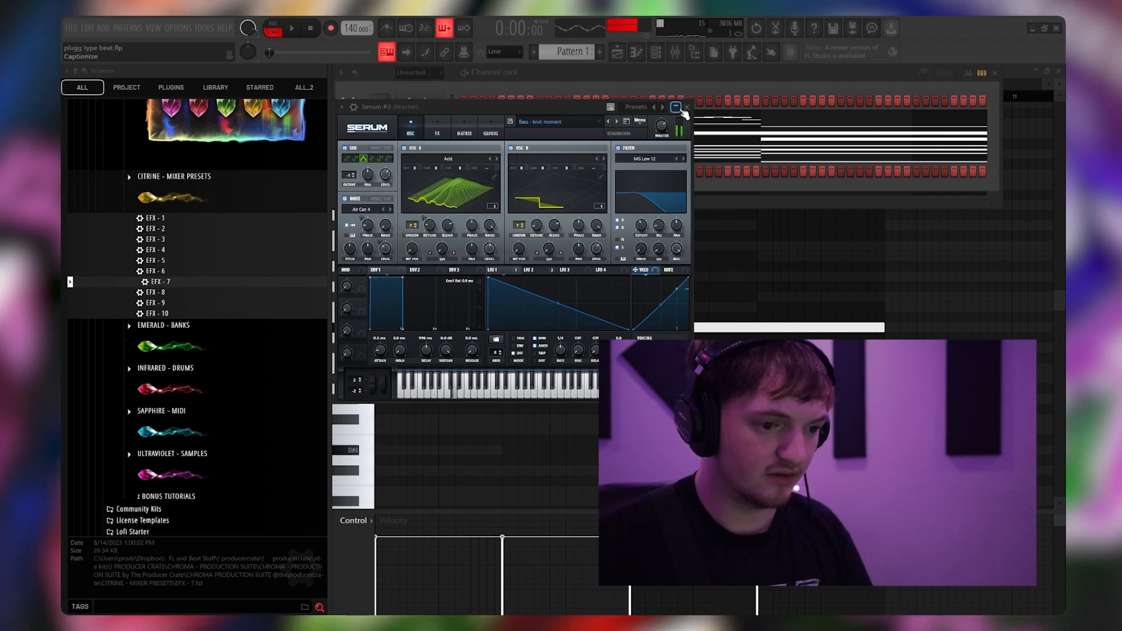
left_click(685, 106)
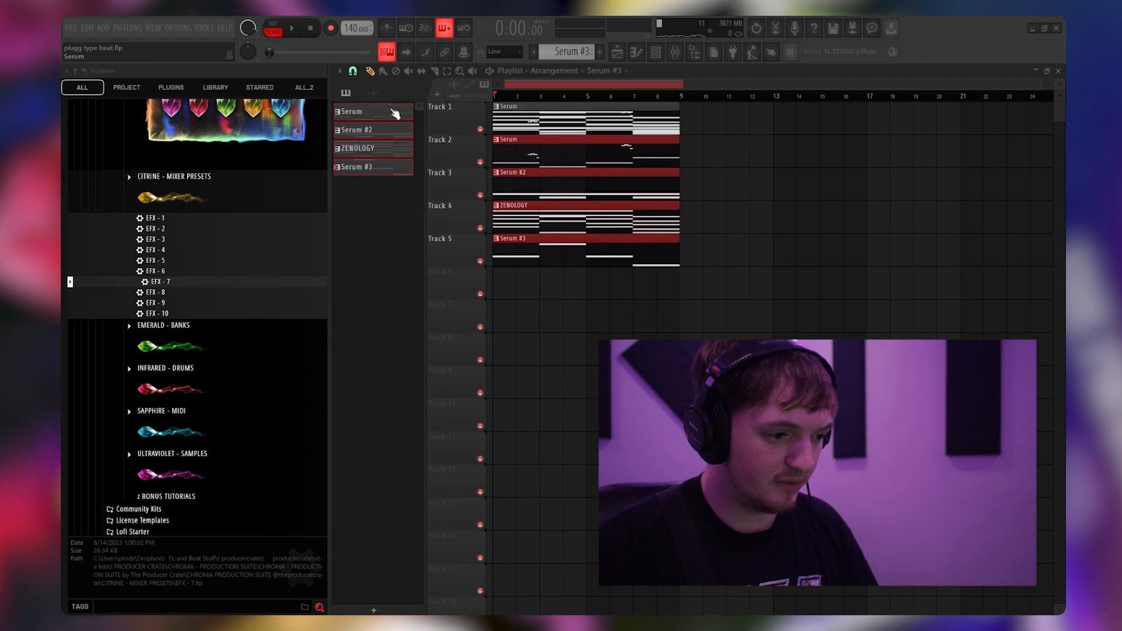
Step: Bring up the clip actions for the Serum pattern to consolidate it to audio
right_click(350, 111)
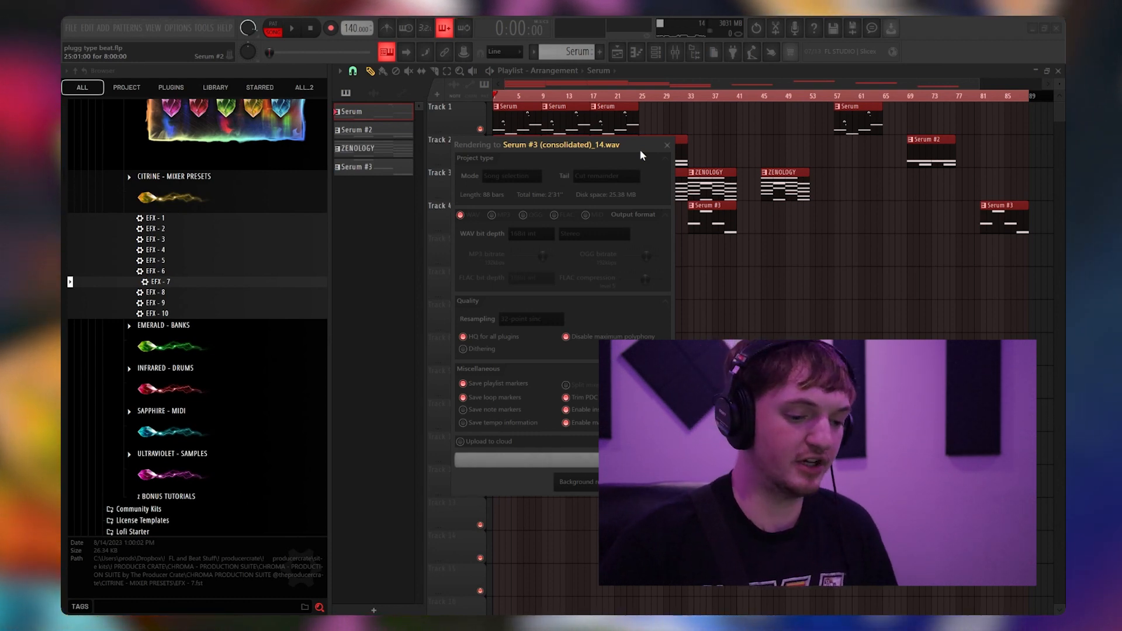
mouse_move(610, 141)
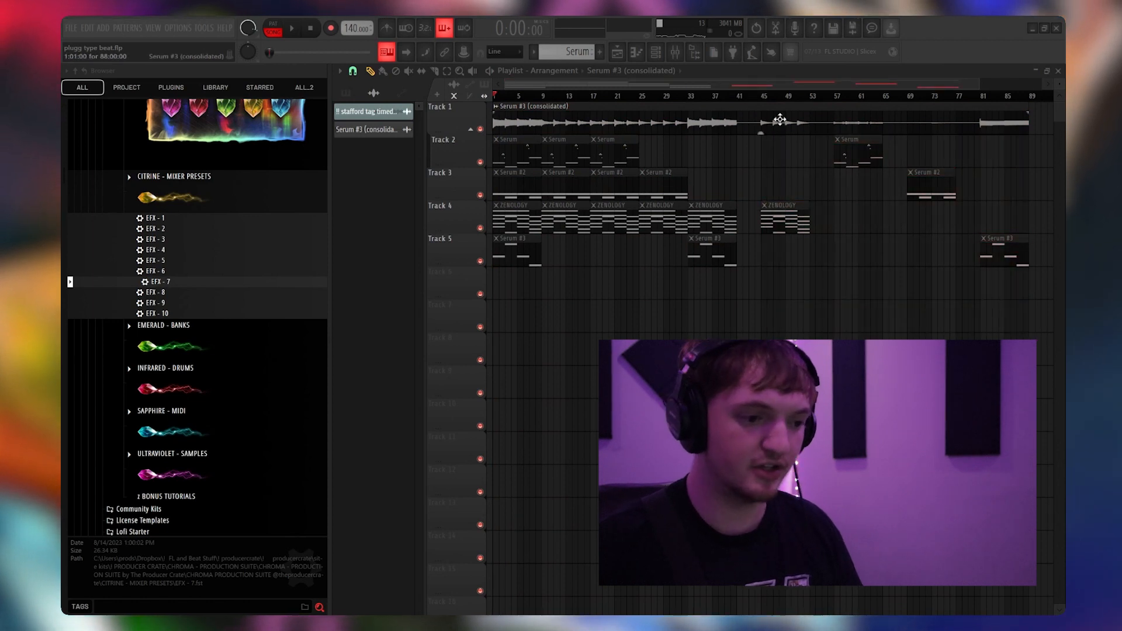
double_click(776, 119)
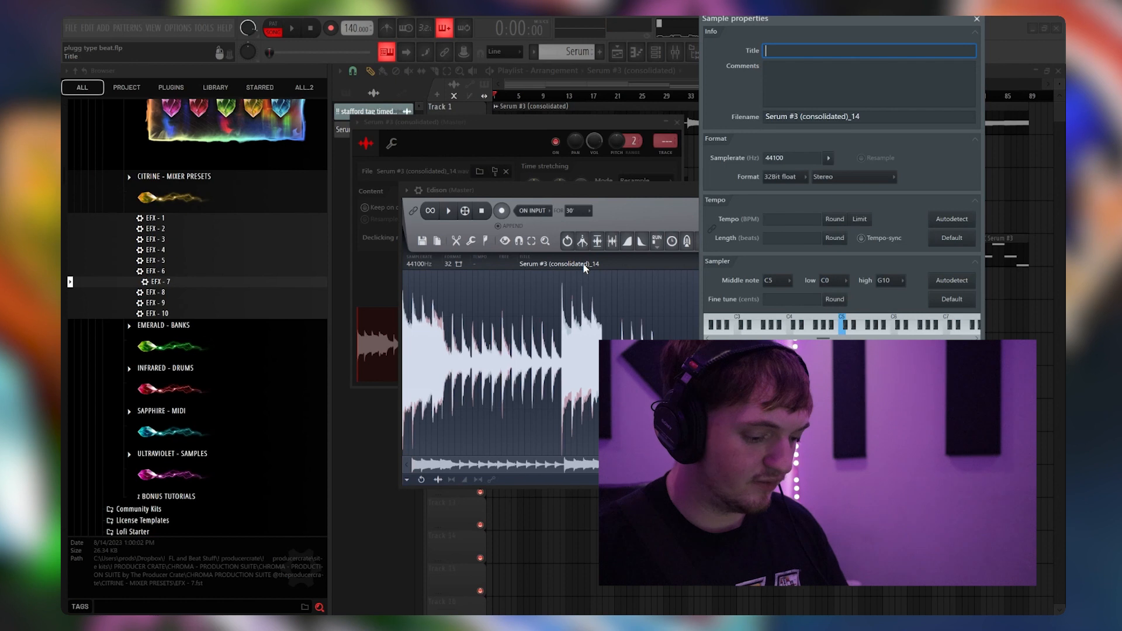
type("140 d#m @sta")
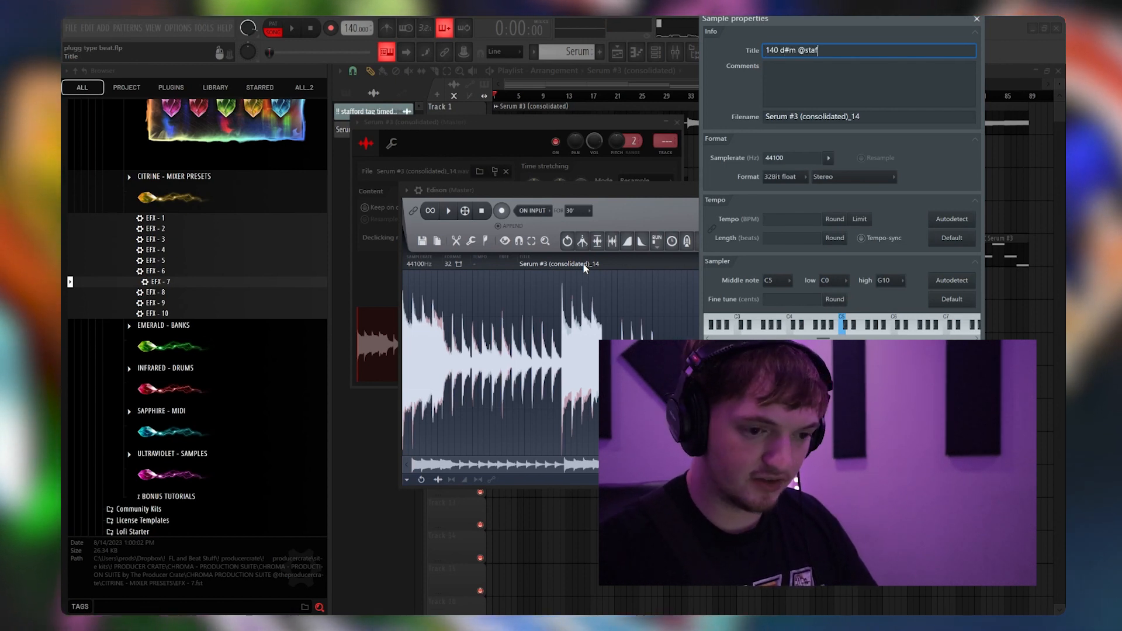
type("fordbeats_")
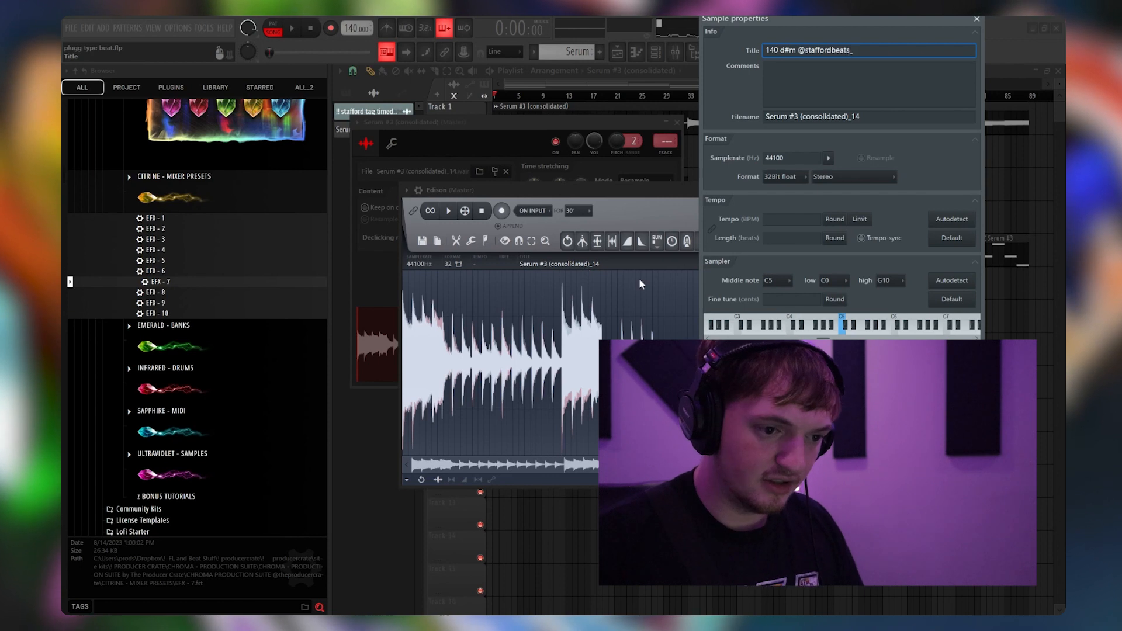
type("luc")
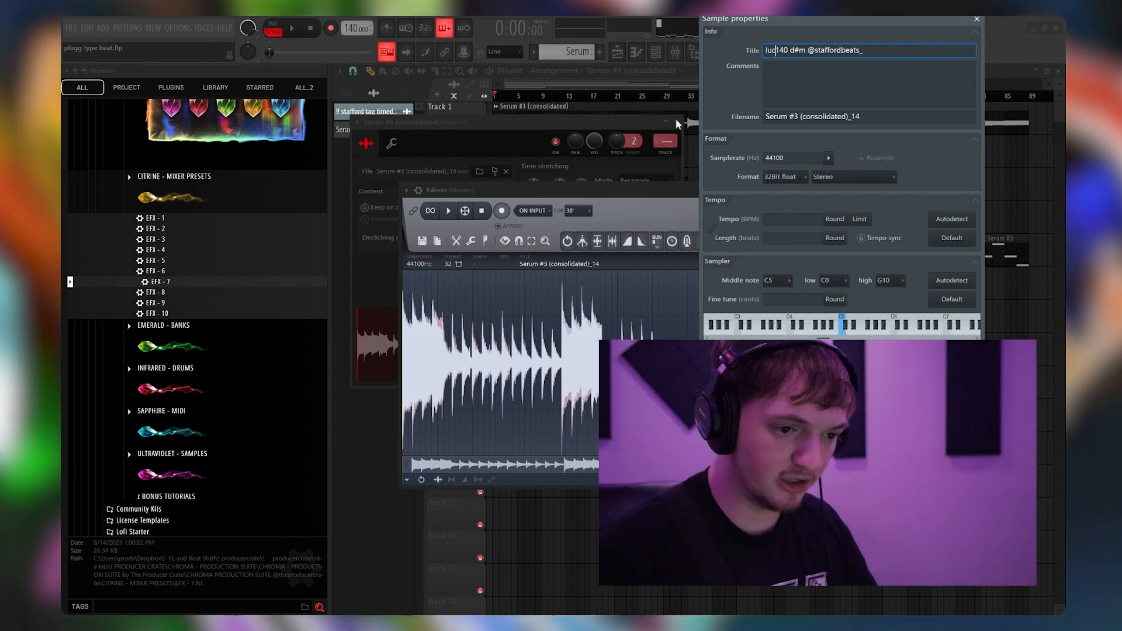
type("lucky - 140 d#m @staffordbeats_")
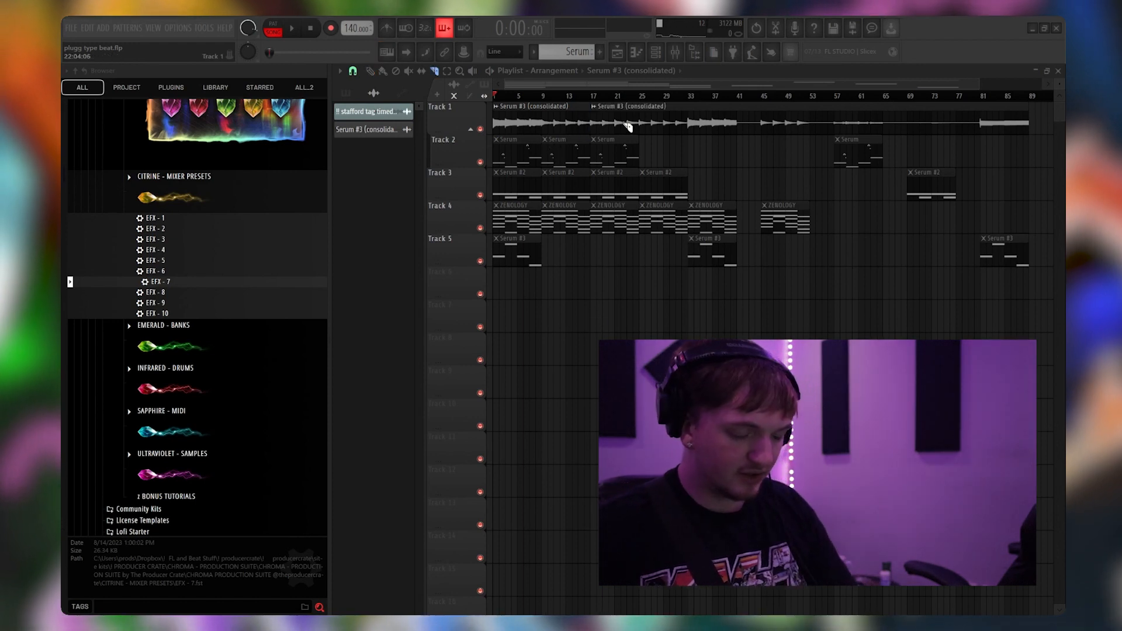
Step: Consolidate bars 1–17 of the melody clip into a new WAV clip beside it
left_click(291, 28)
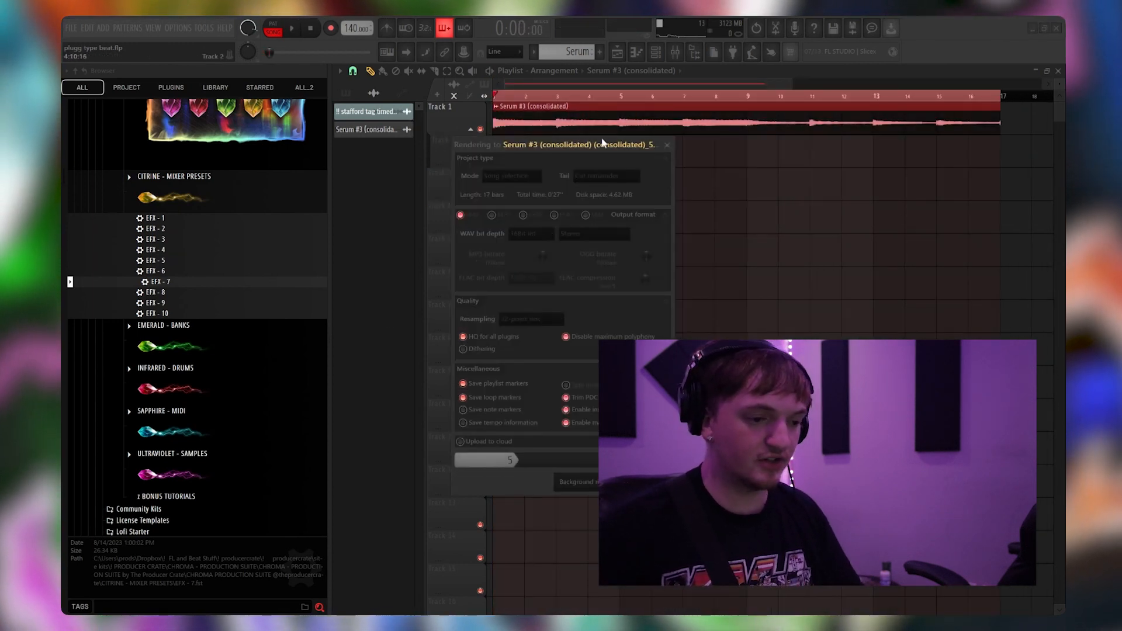
left_click(656, 52)
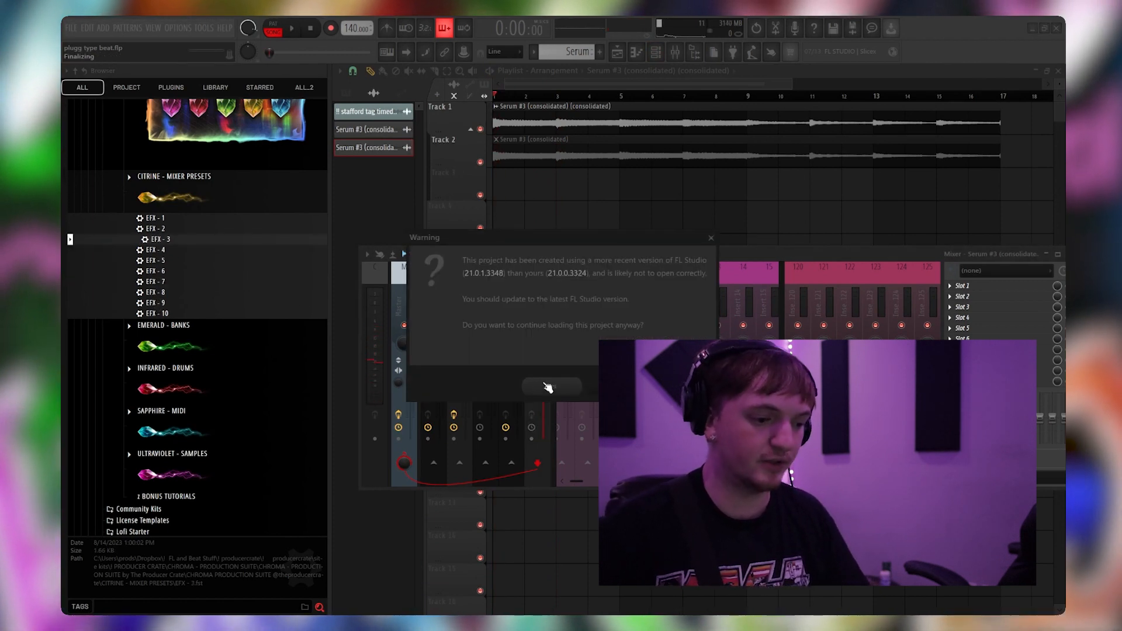
Step: Accept the newer-version warning and drop the EFX mixer preset onto the melody insert
left_click(551, 387)
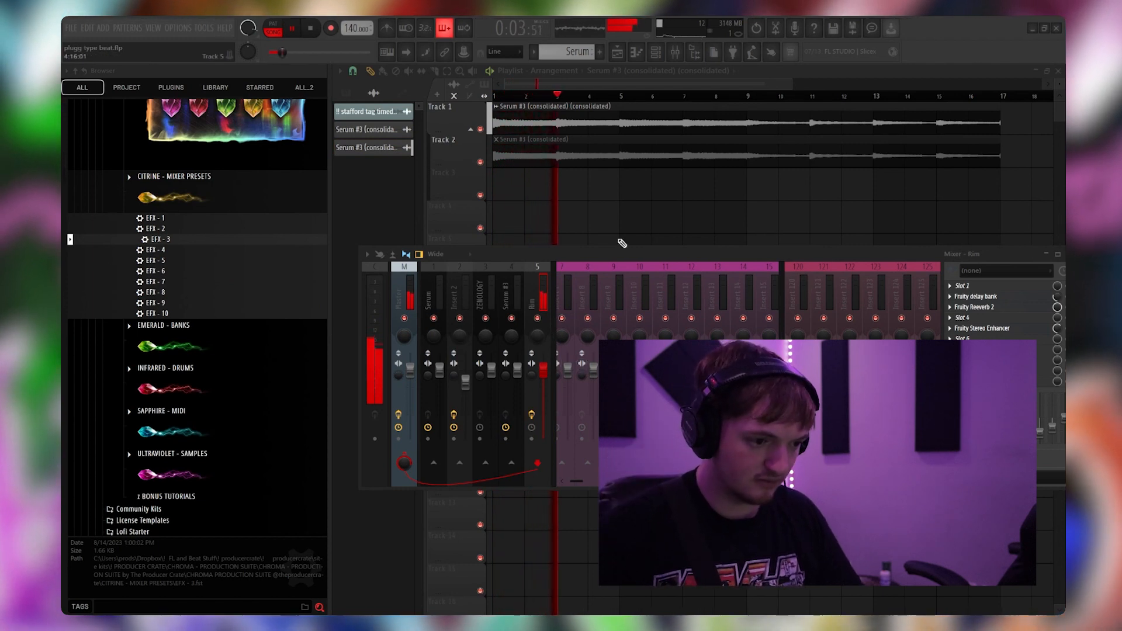
left_click(155, 282)
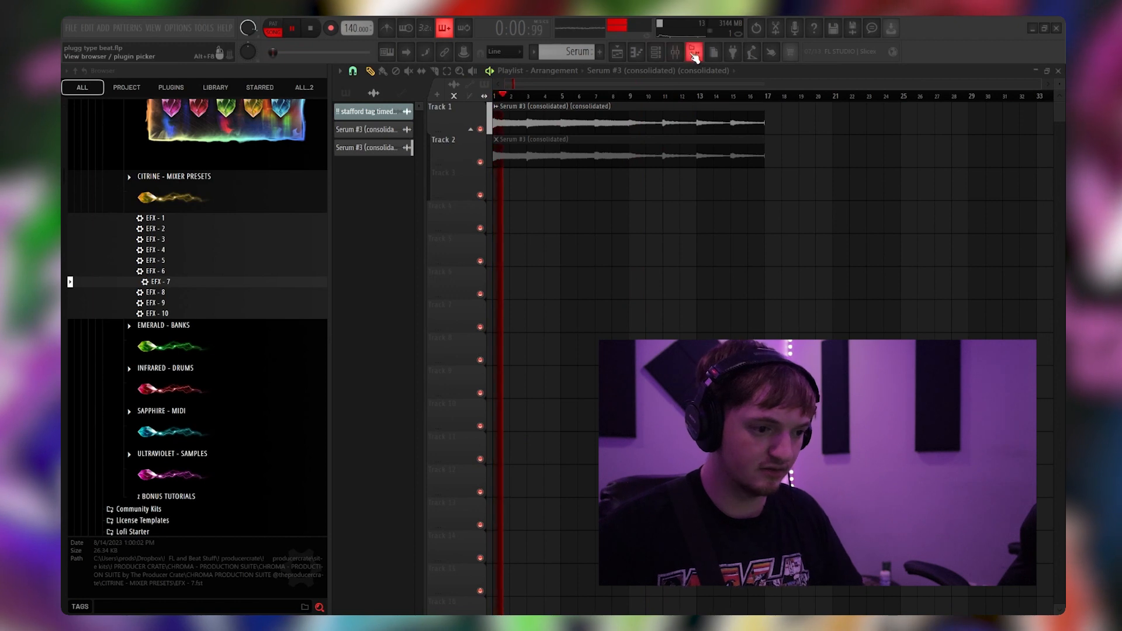
Step: Add a parametric EQ to the melody insert in the Mixer
left_click(694, 51)
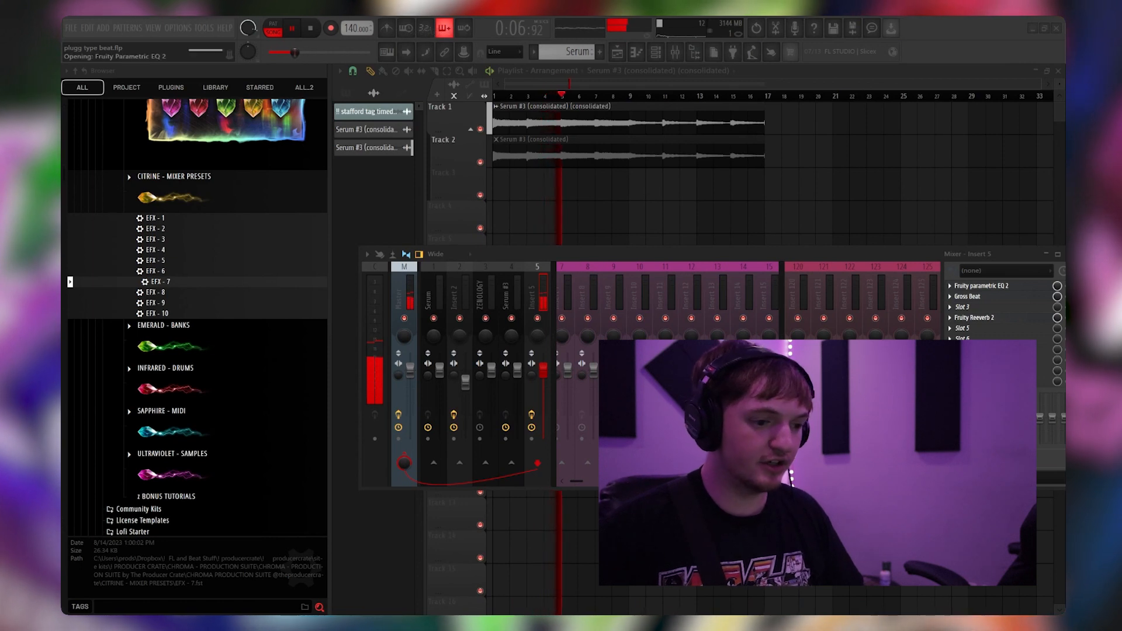
left_click(981, 286)
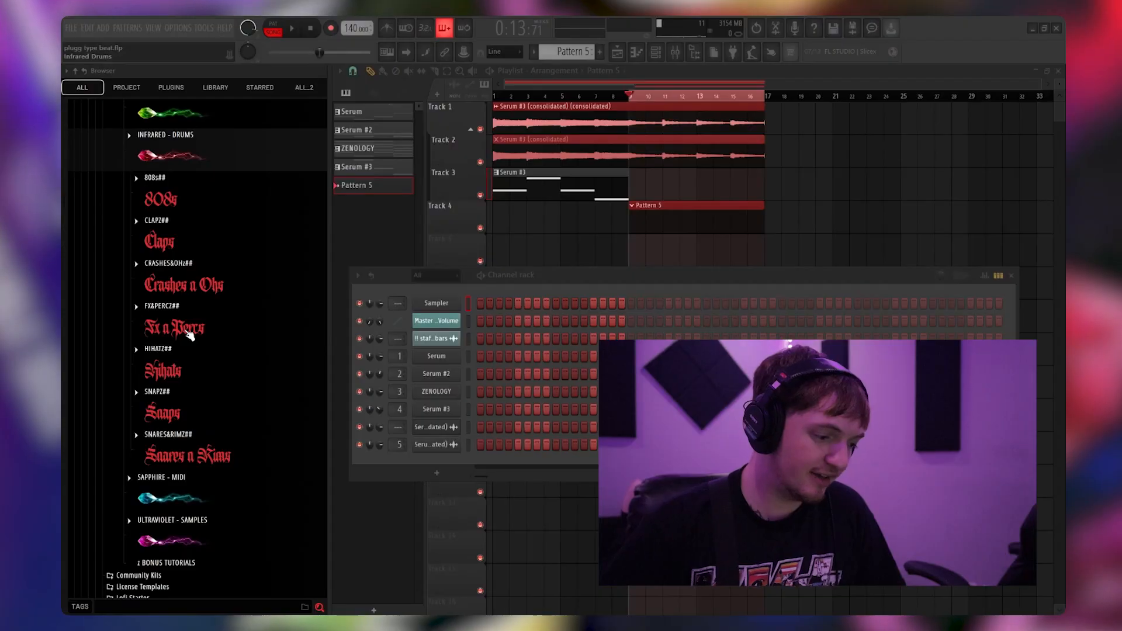
Step: Audition Infrared hi-hats and settle on Hihat - Algae for the drum pattern
left_click(155, 349)
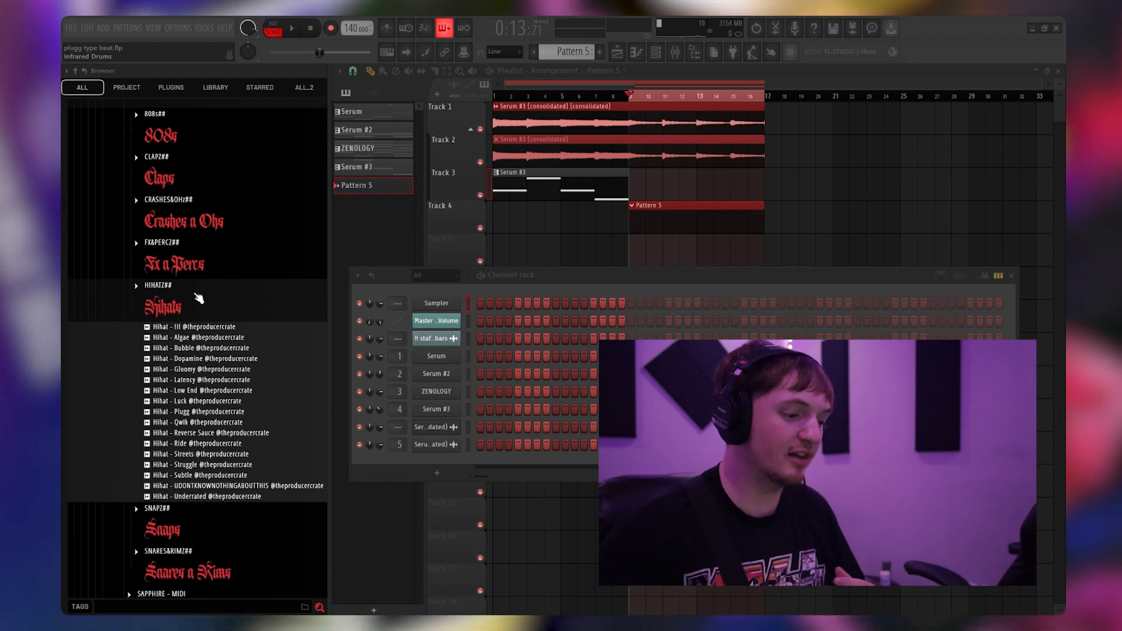
left_click(204, 337)
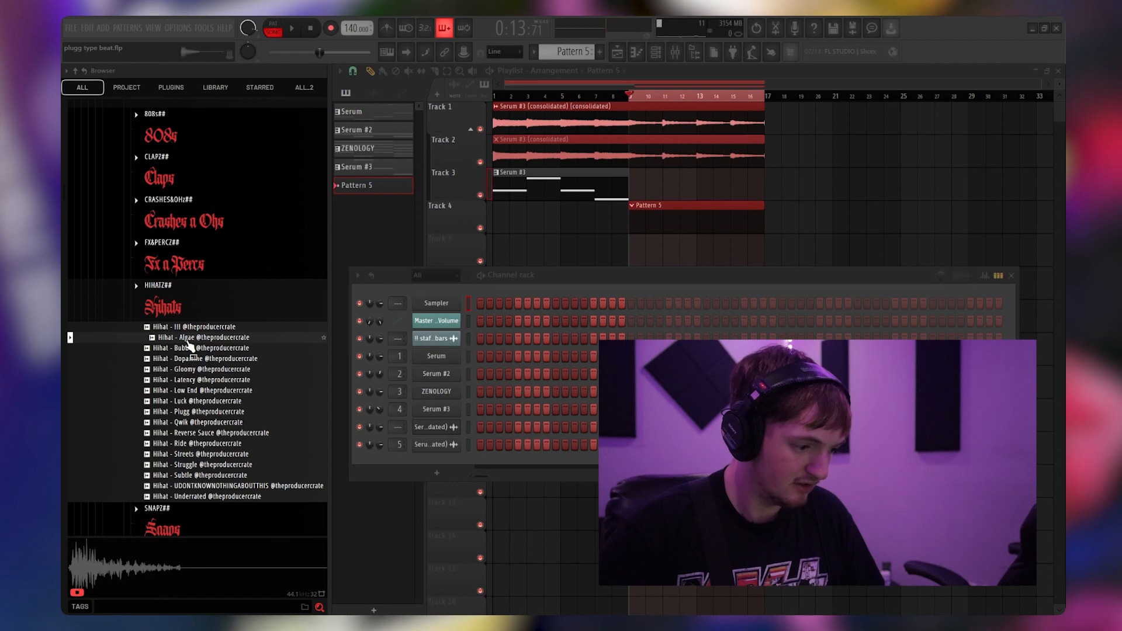
left_click(199, 379)
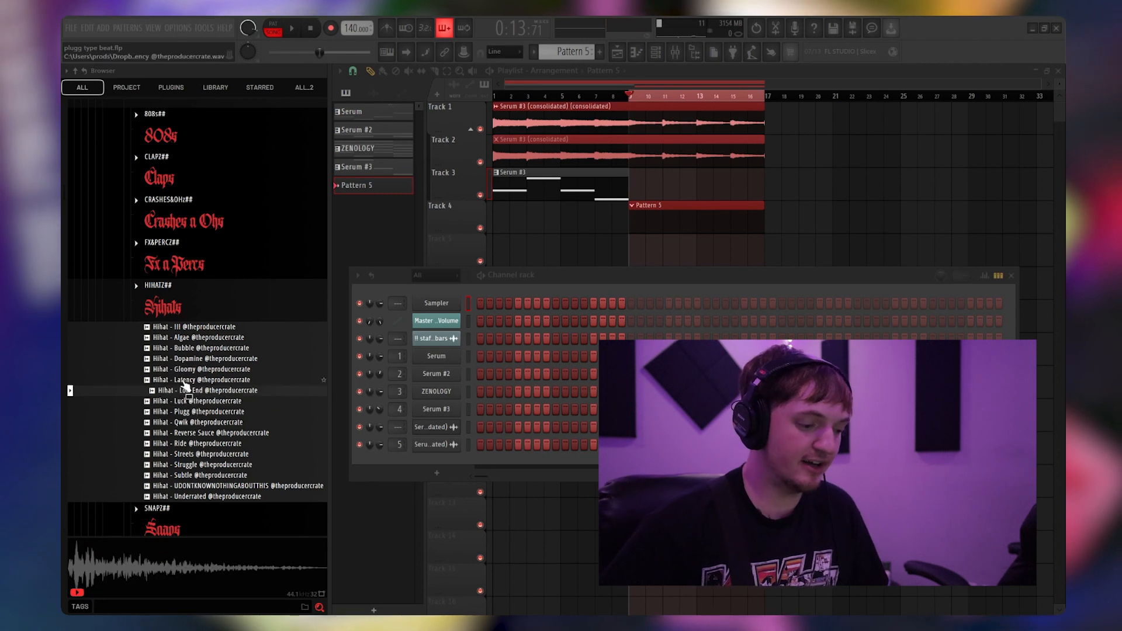
left_click(200, 359)
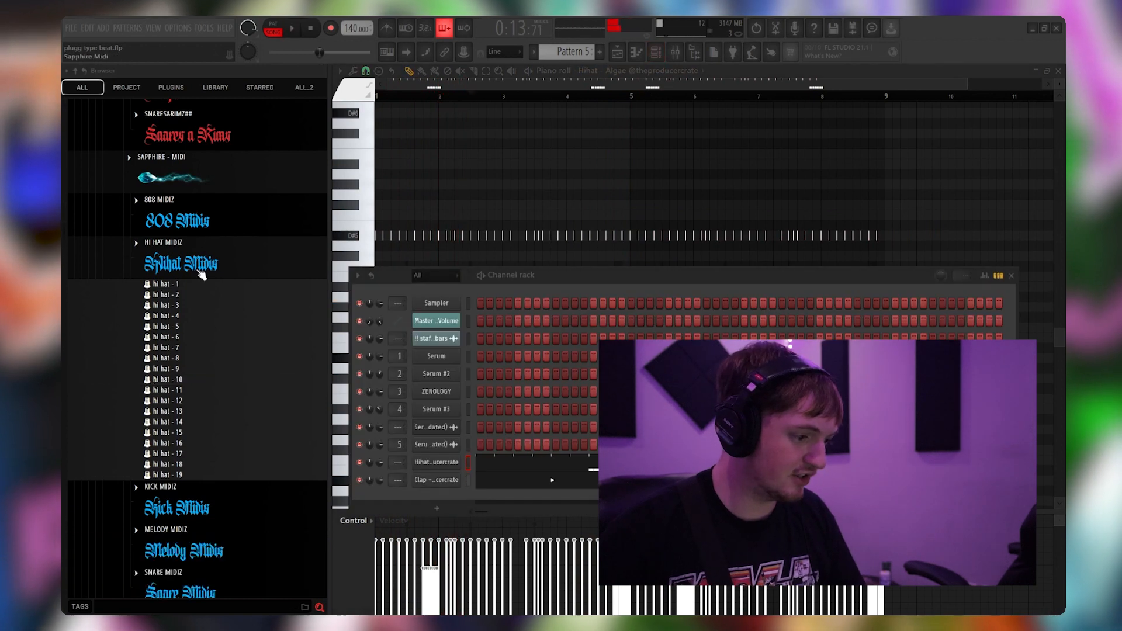
Step: Browse down the sample list toward the clap samples for the rack
scroll("down", 3)
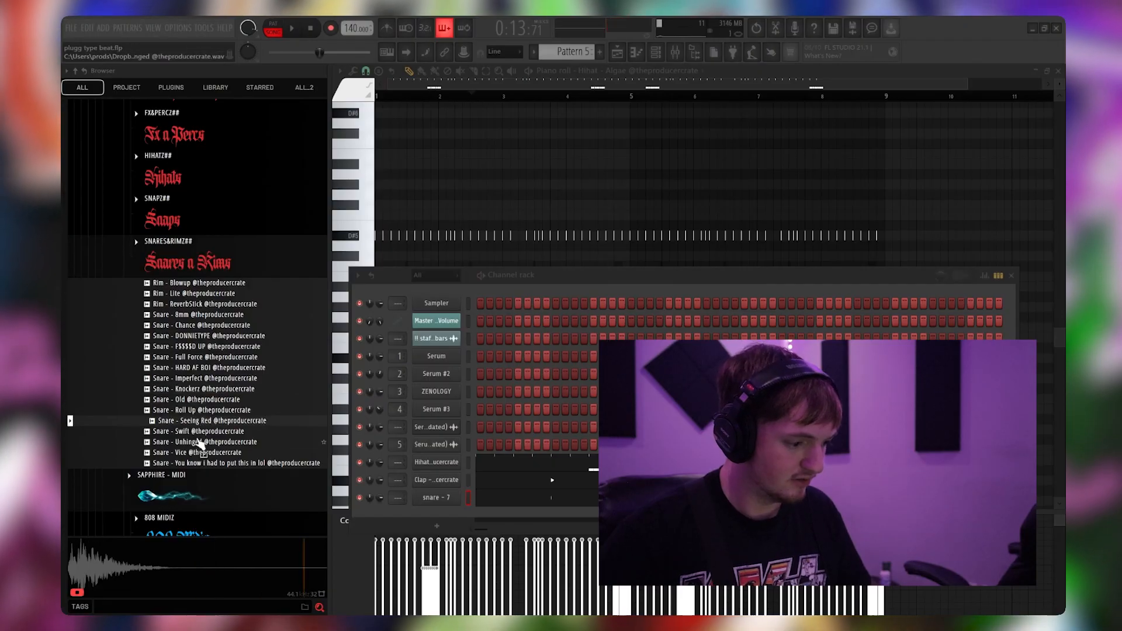
Step: Audition a snare and return to the channel rack with Snare - Knockerz loaded
left_click(208, 388)
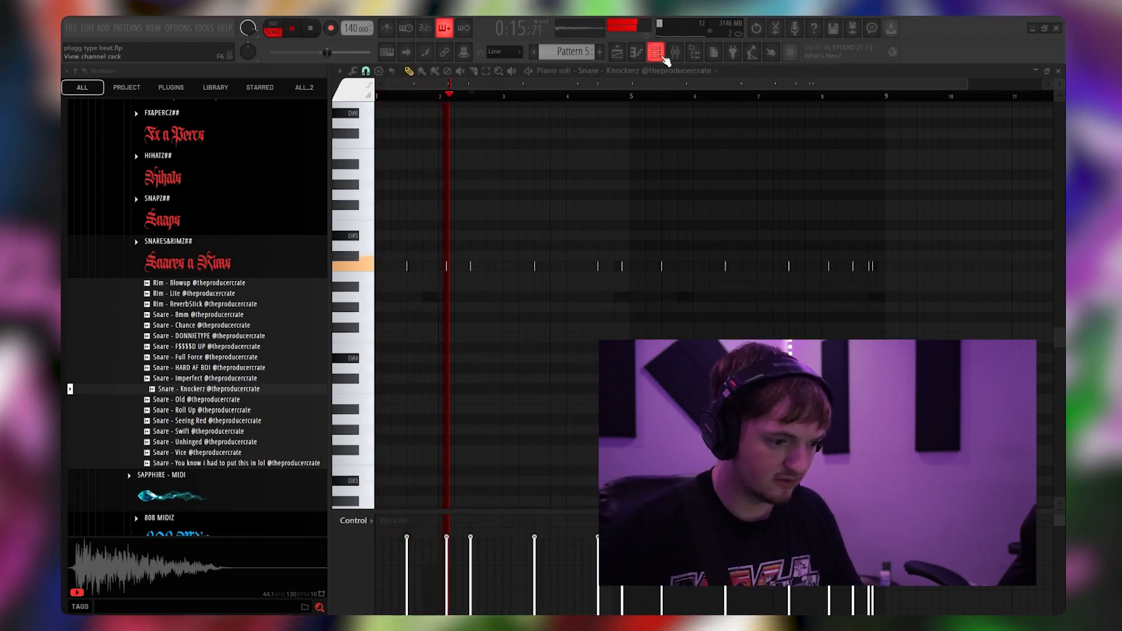
left_click(655, 50)
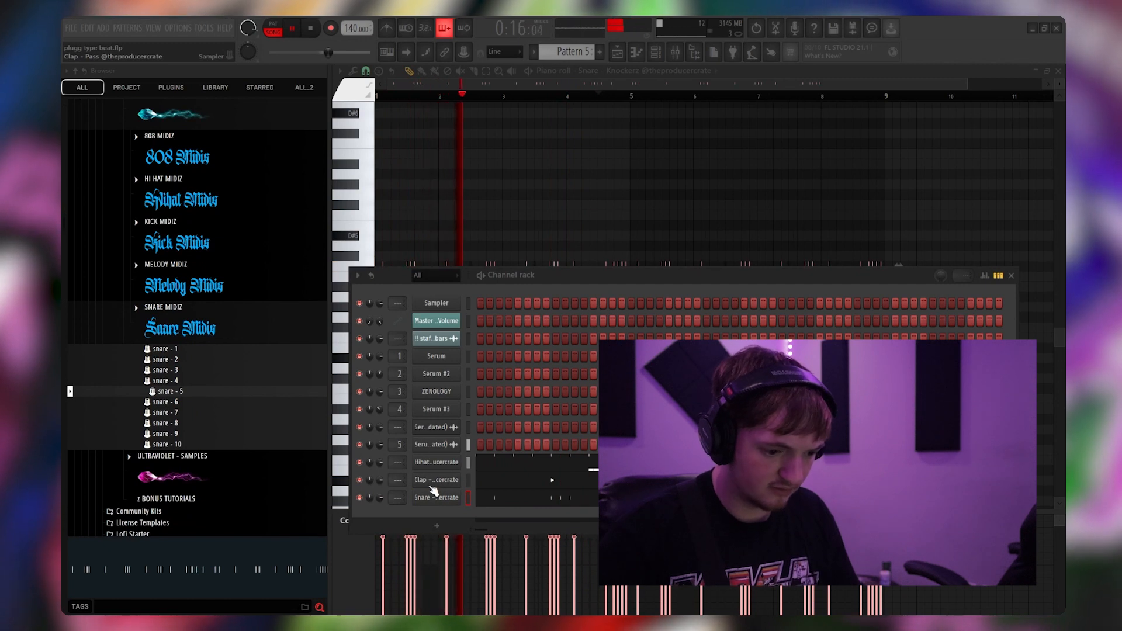
mouse_move(547, 482)
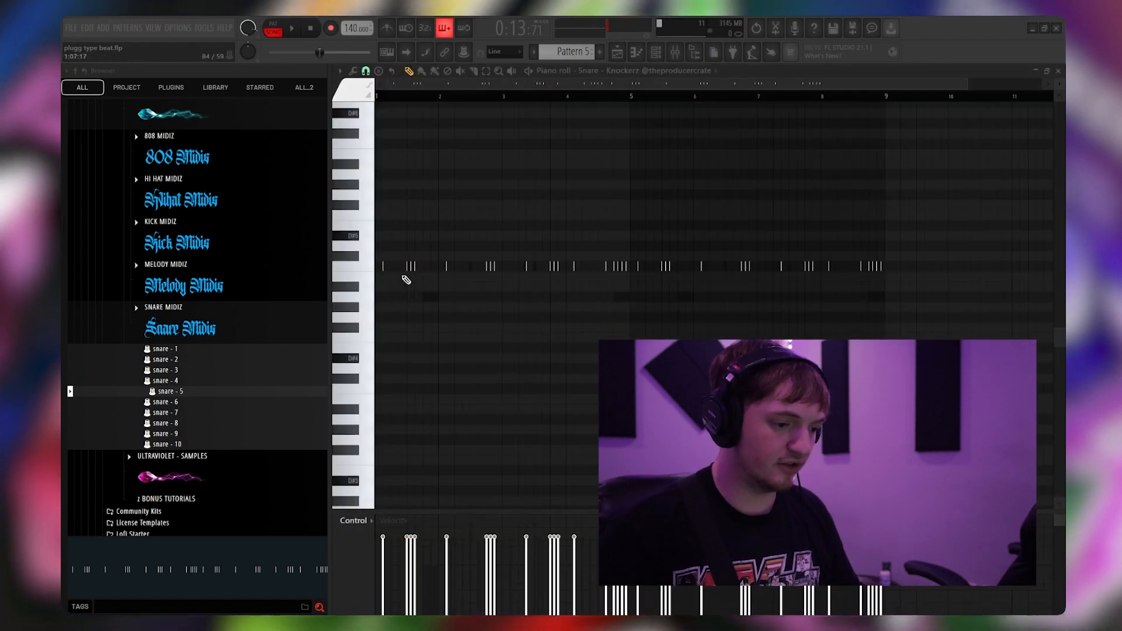
Step: Place evenly spaced clap hits on the Clap channel in Pattern 5
left_click(486, 267)
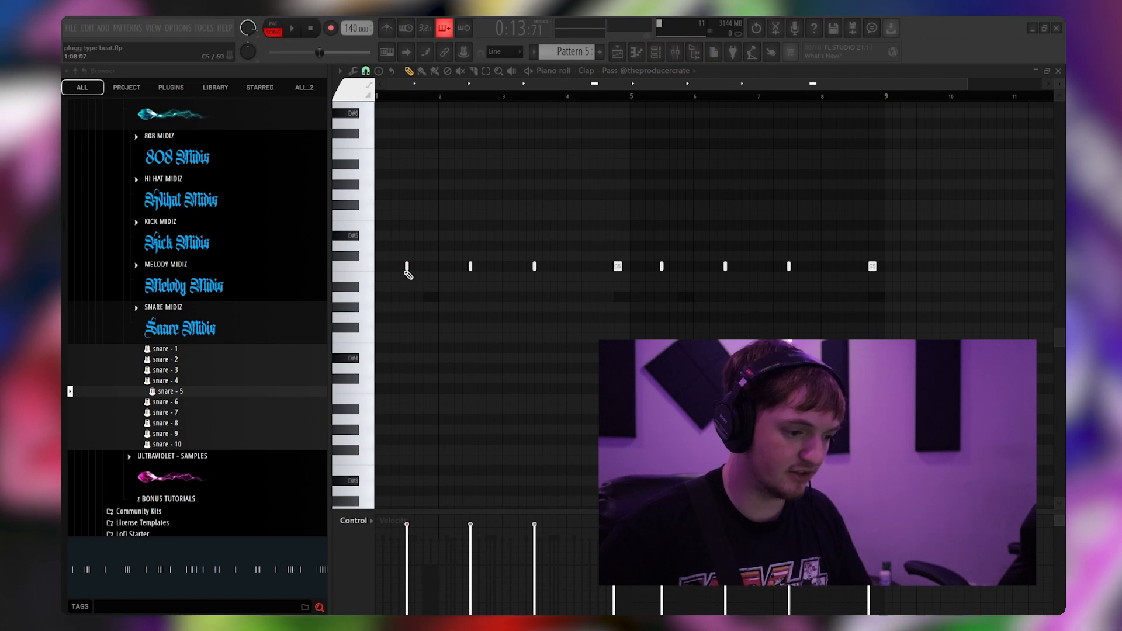
left_click(291, 28)
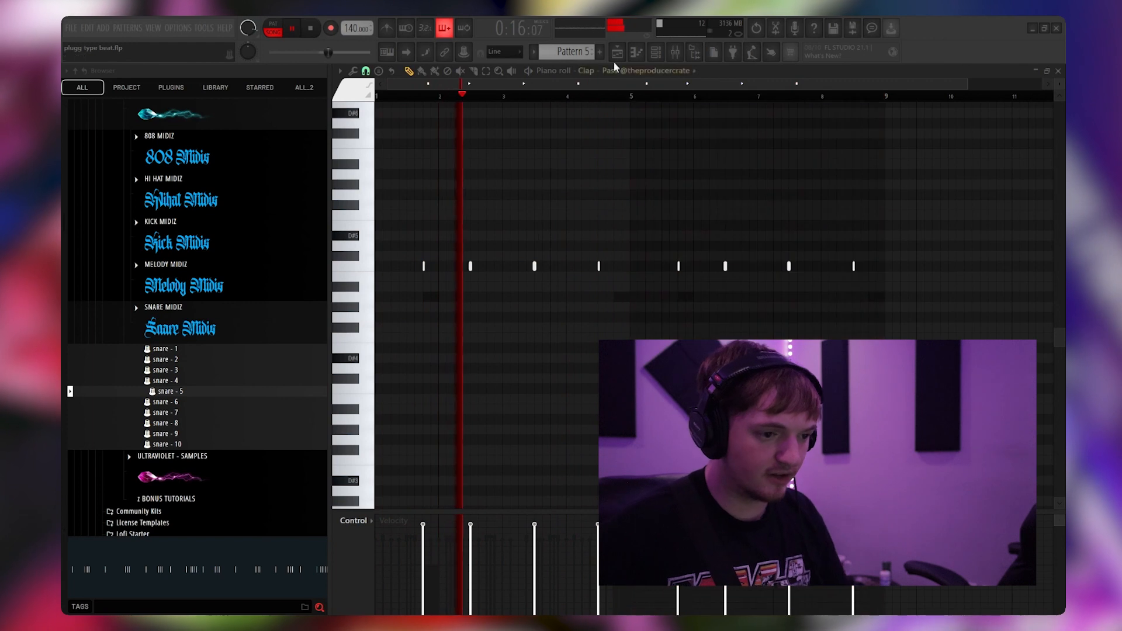
Step: Add Crash and Extendo Open Hat channels to the rack and bring up the Open Hat options
left_click(617, 51)
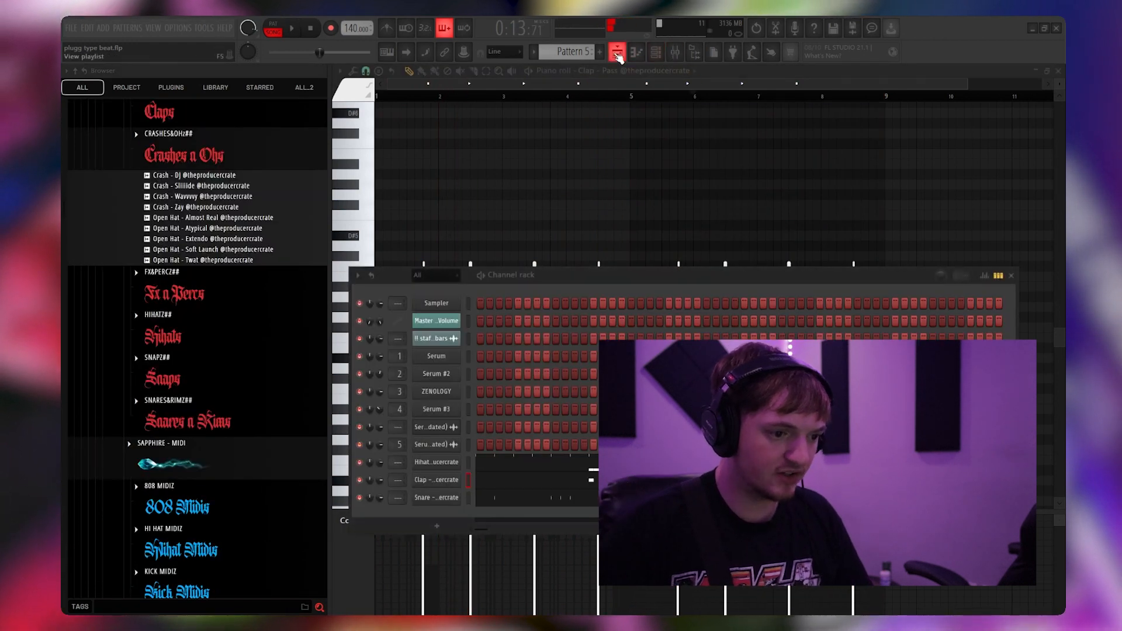
left_click(656, 51)
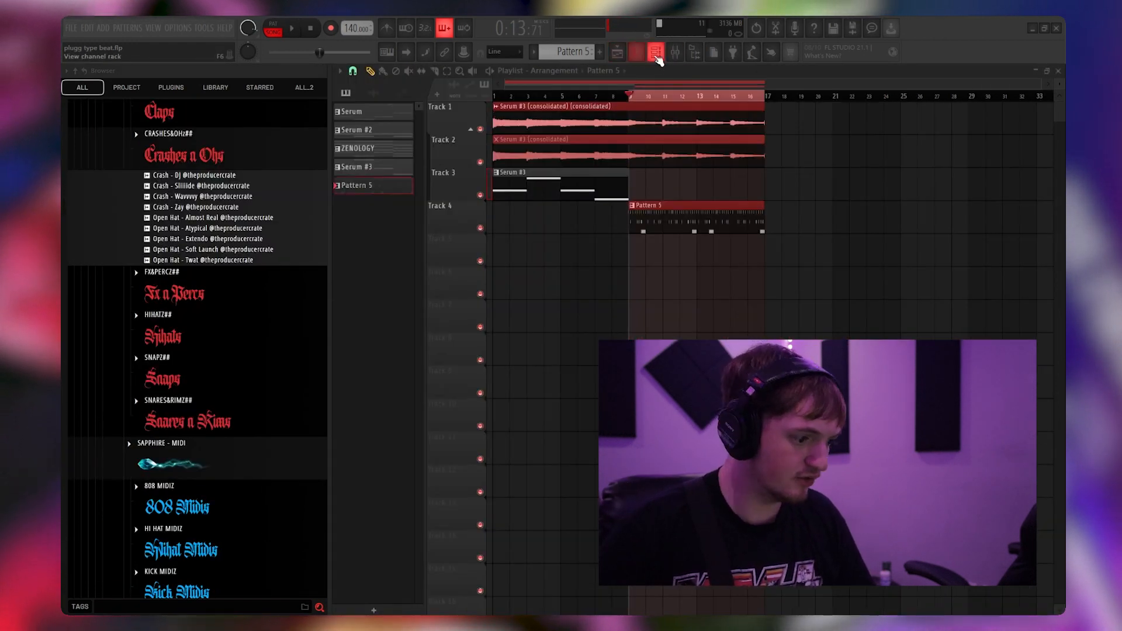
left_click(654, 51)
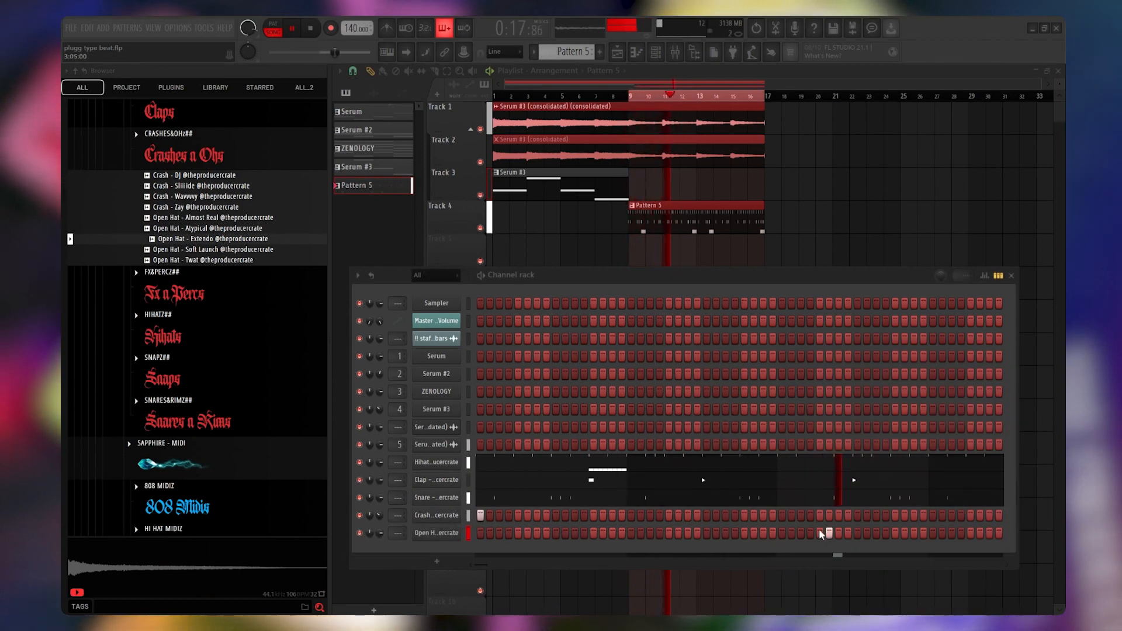
right_click(436, 533)
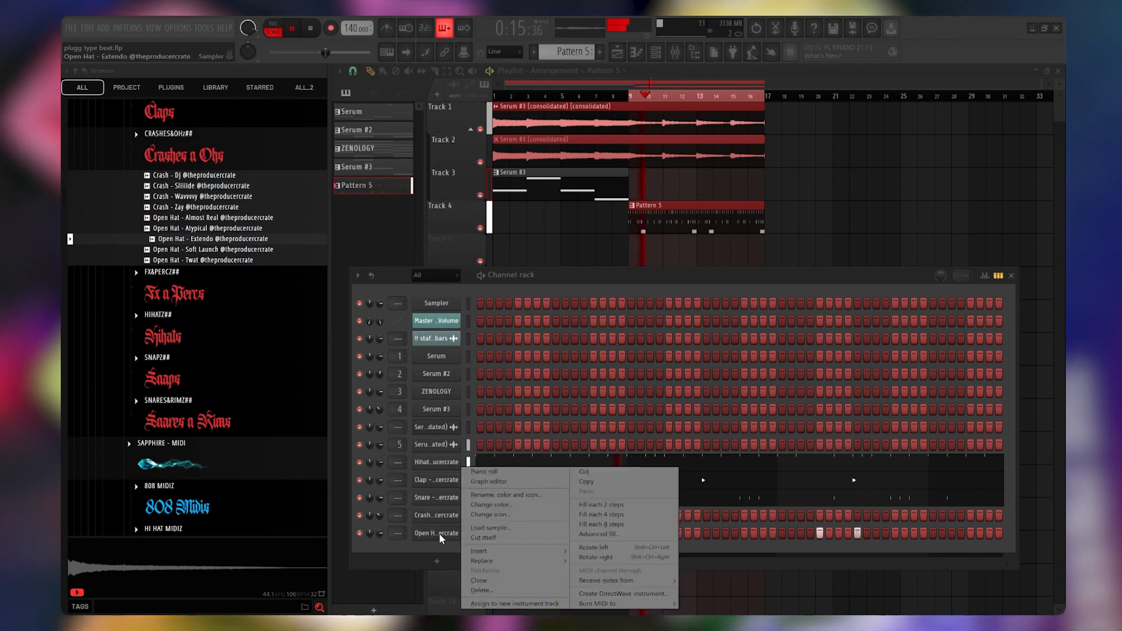
Step: Write a couple of open hat hits in the Open Hat piano roll, erasing a stray note
left_click(482, 471)
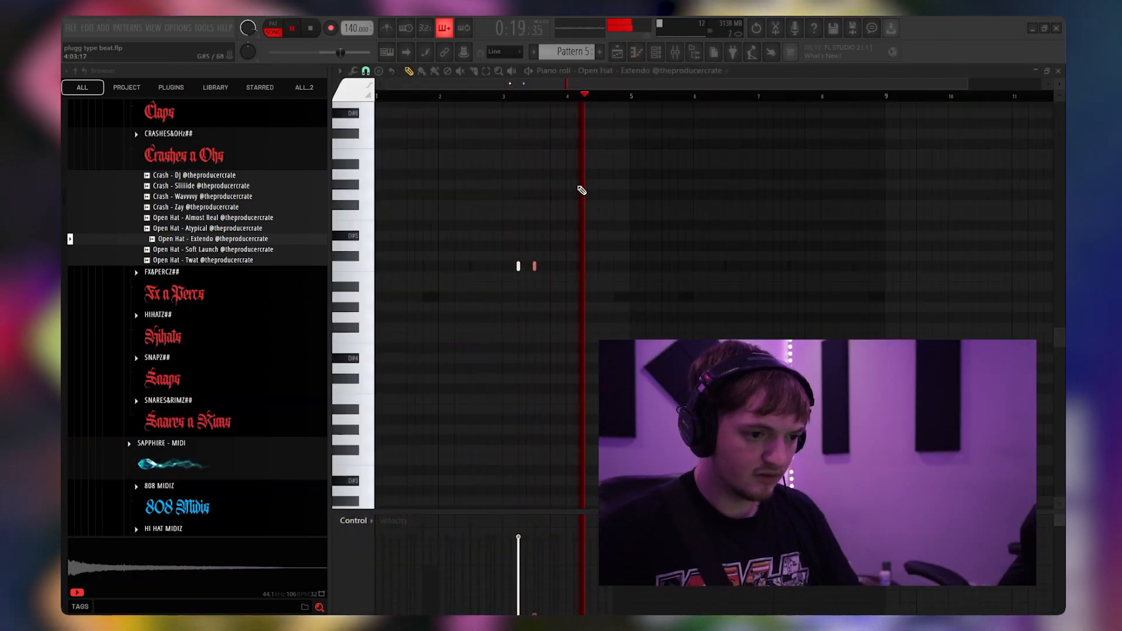
right_click(436, 533)
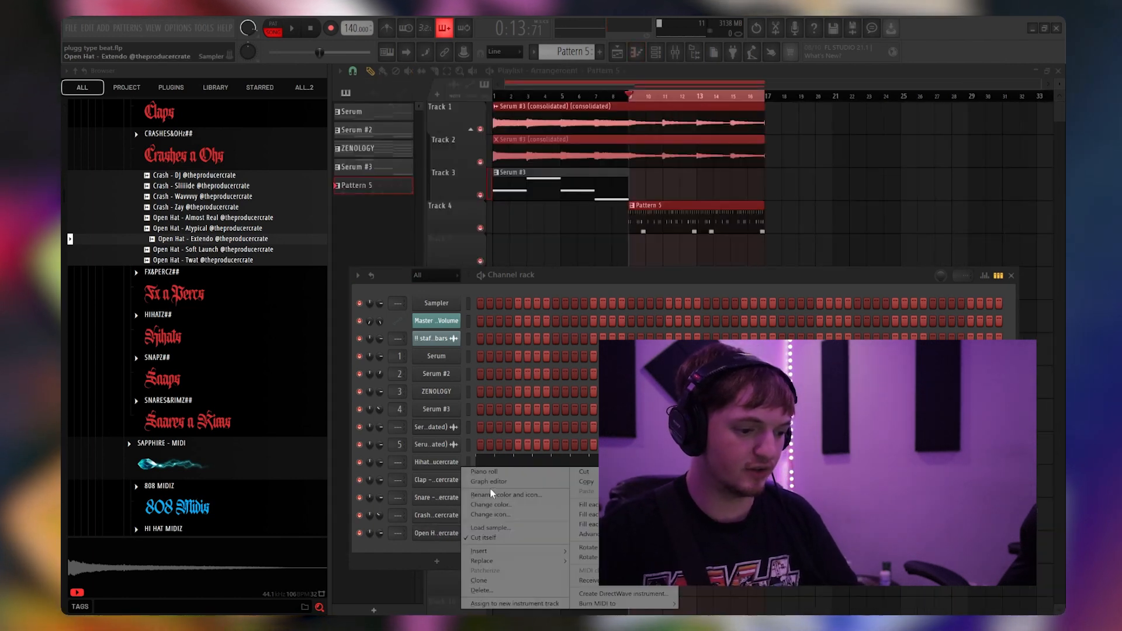
left_click(483, 471)
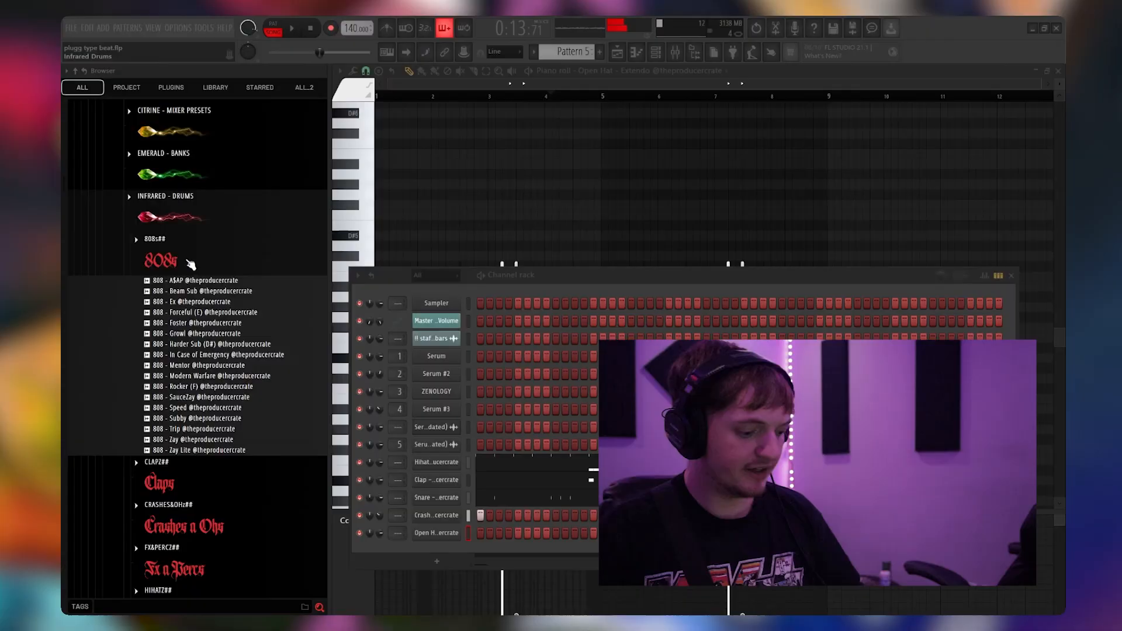
scroll("down", 3)
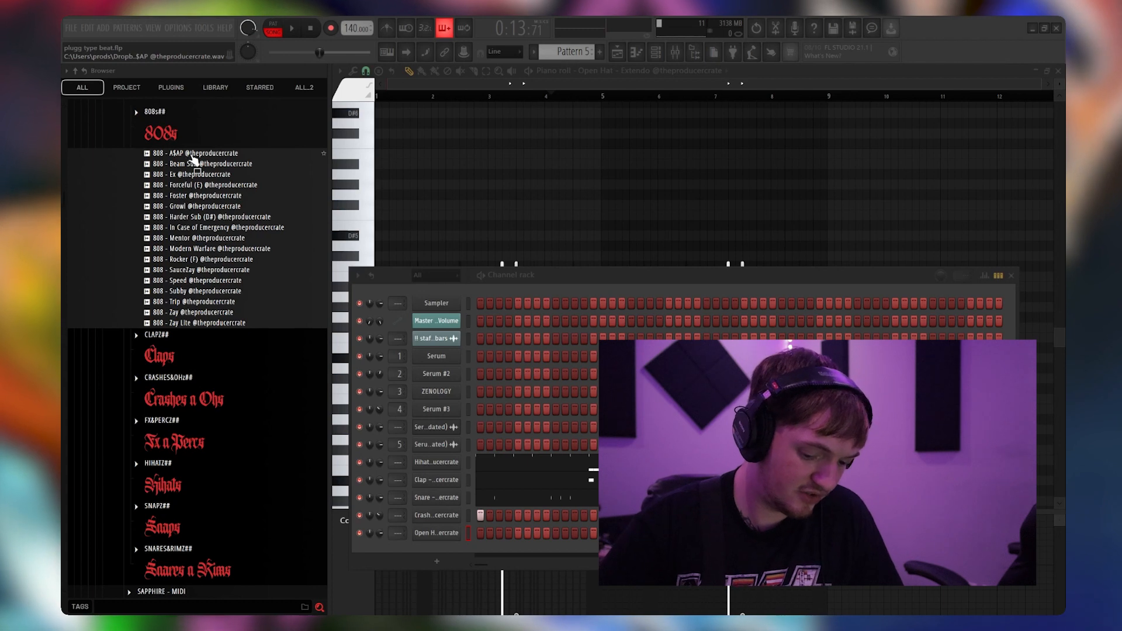
left_click(196, 174)
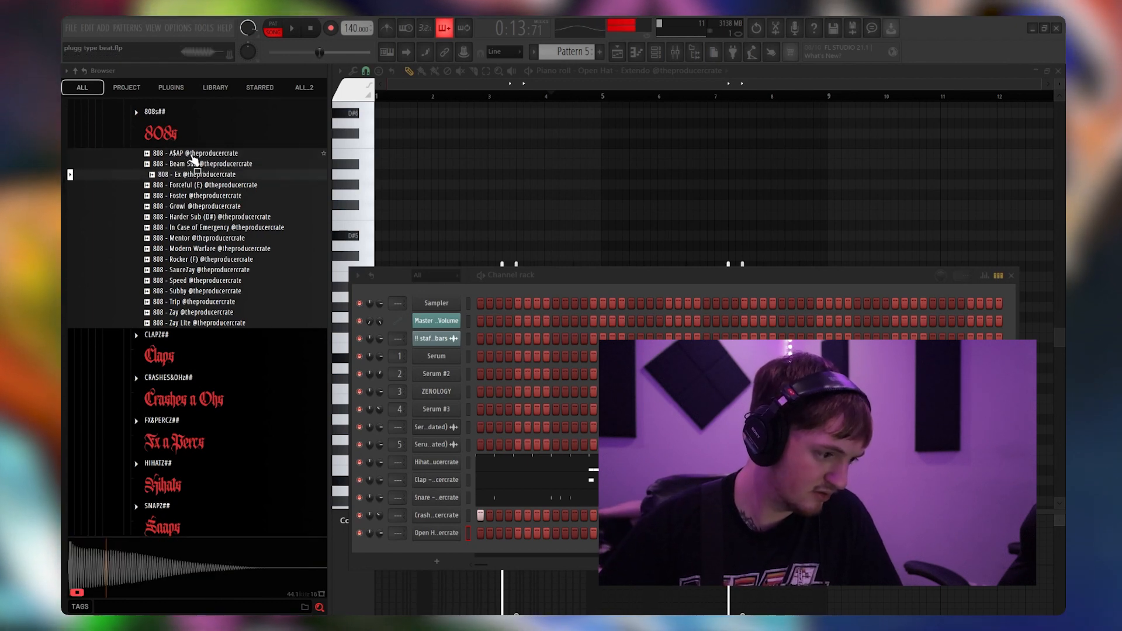
left_click(208, 195)
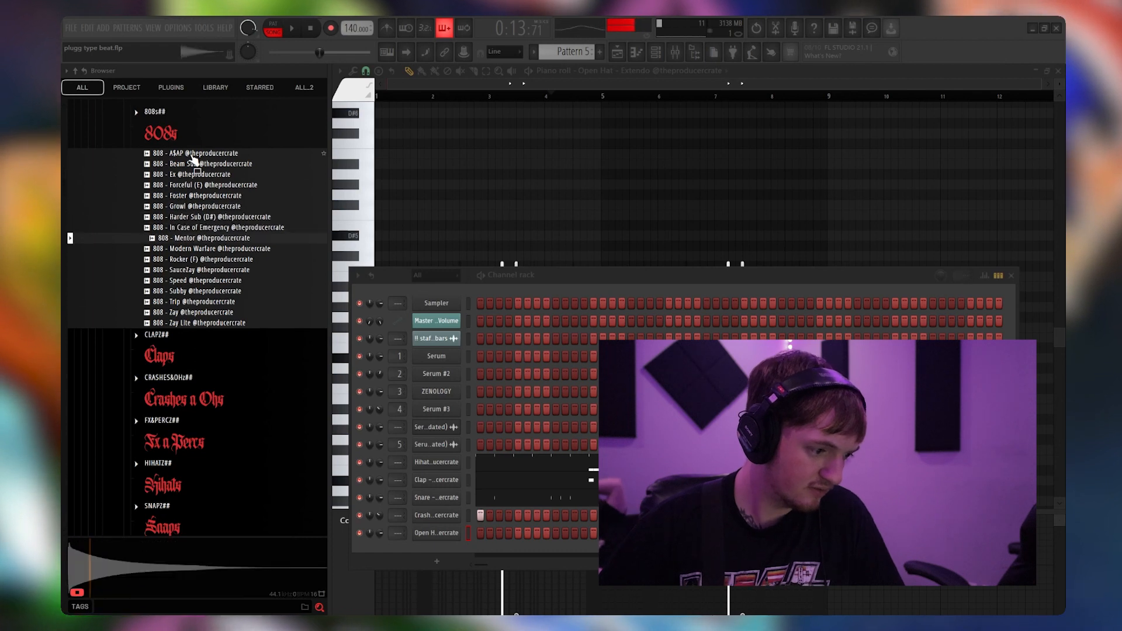
left_click(208, 259)
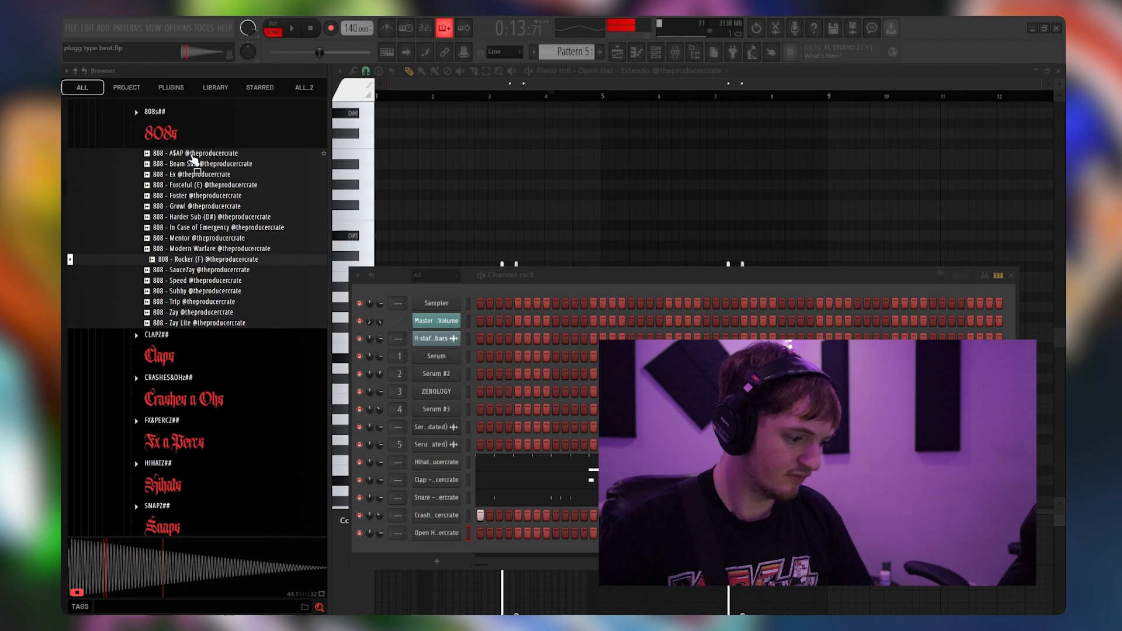
left_click(215, 258)
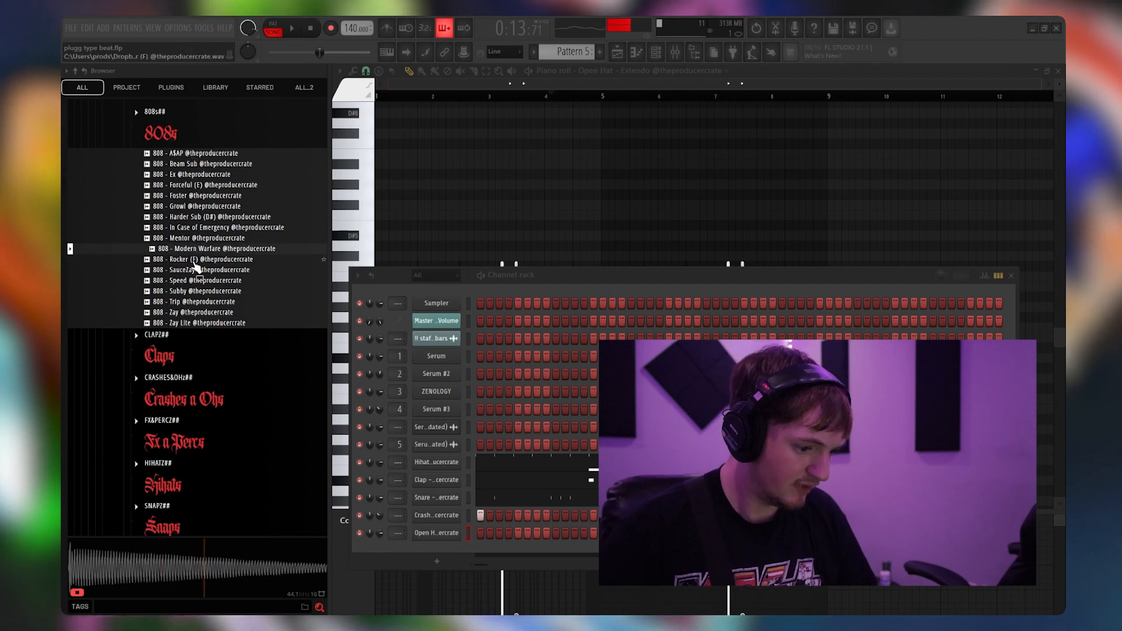
Step: Load 808 - Rocker (F) as a channel and close its Sampler settings
double_click(208, 258)
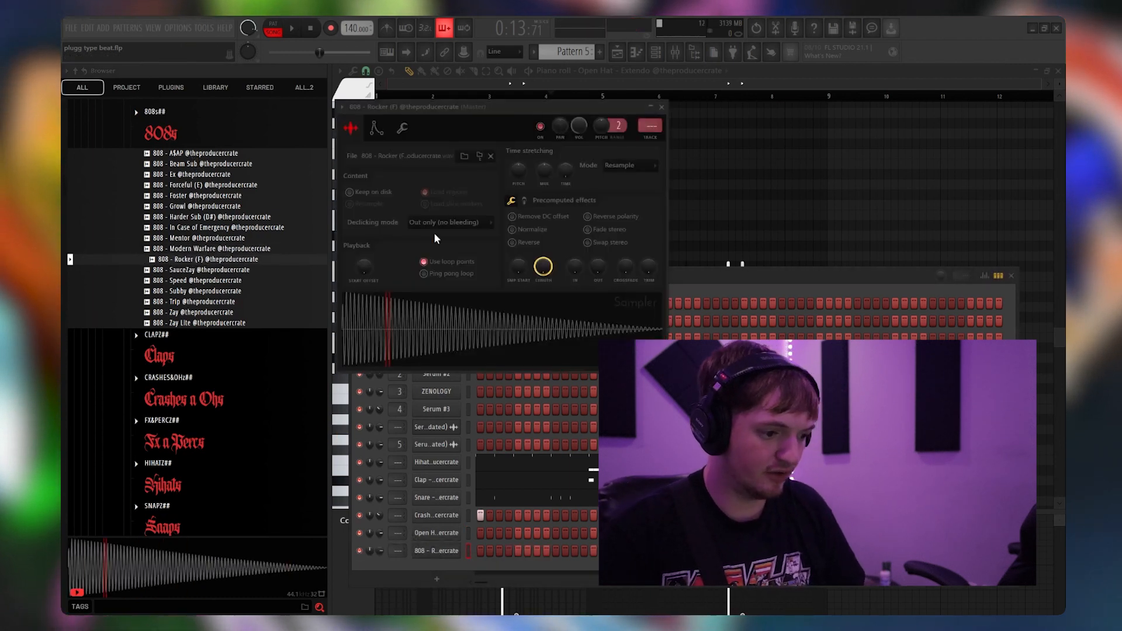
left_click(375, 129)
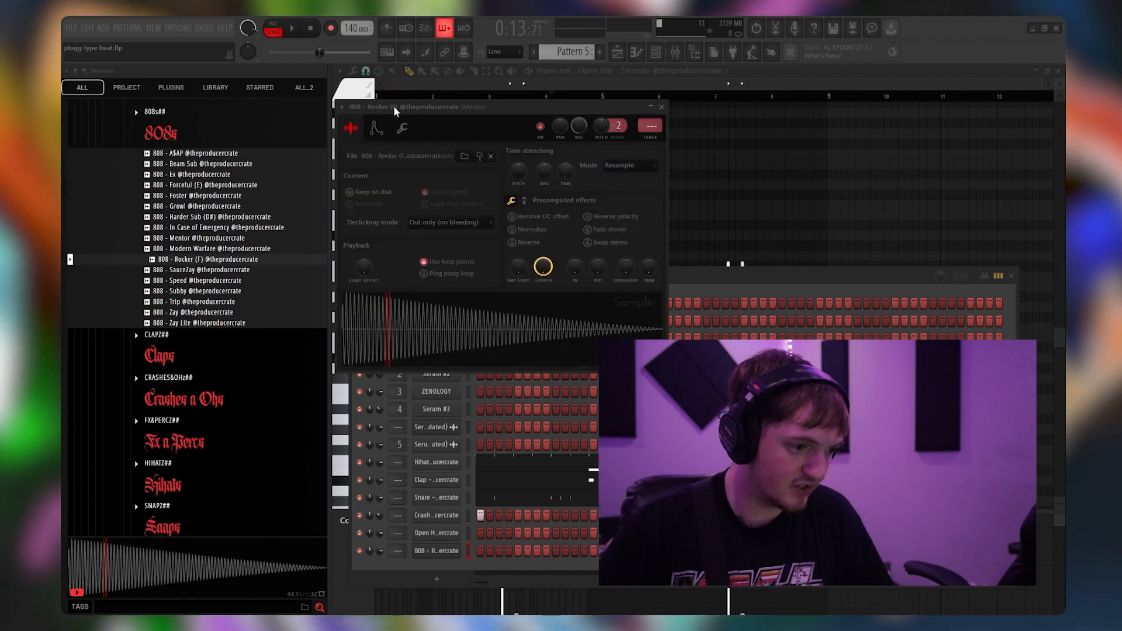
left_click(375, 129)
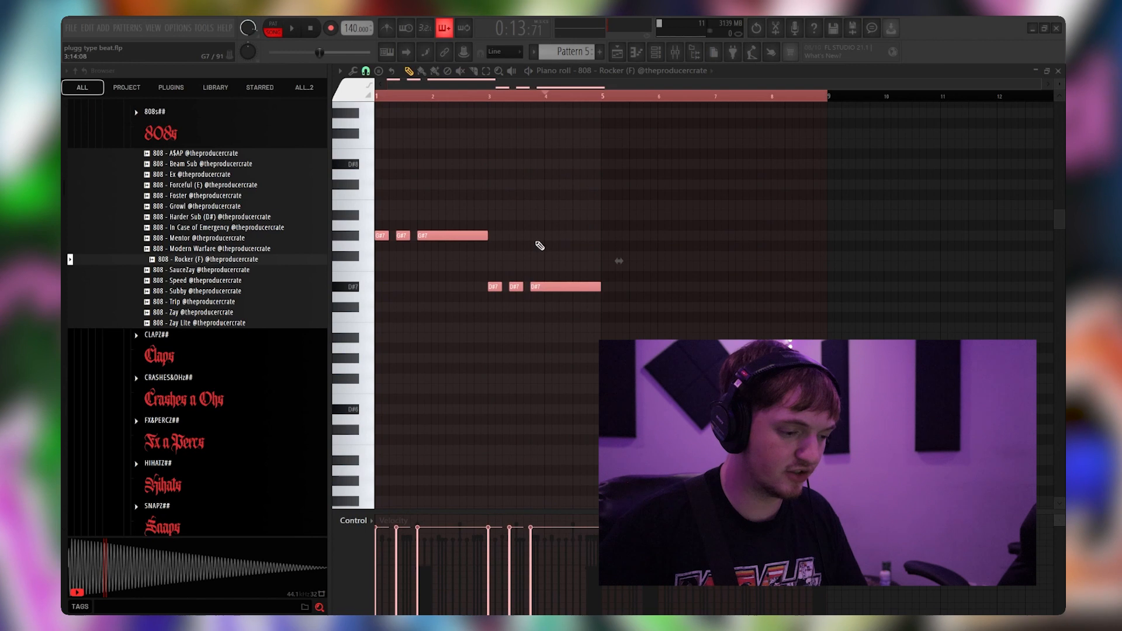
Step: Play back the arrangement to check the repeated Serum #3 and Pattern 5 section
left_click(291, 28)
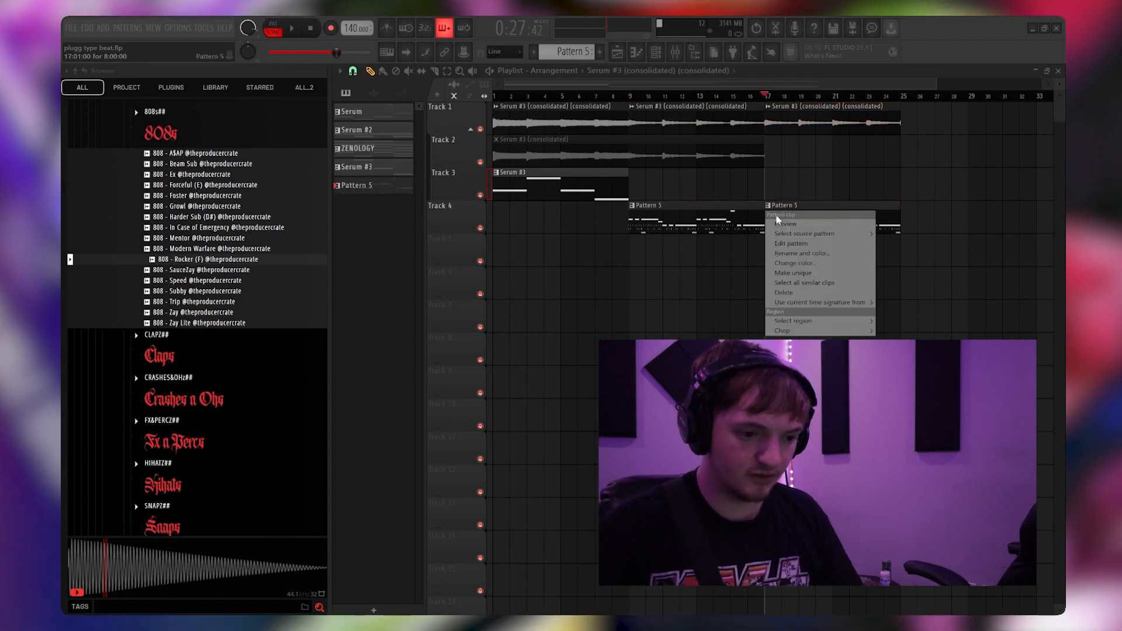
Step: Make the second Pattern 5 clip unique as Pattern 6 and load the 808 - Growl sample
left_click(793, 273)
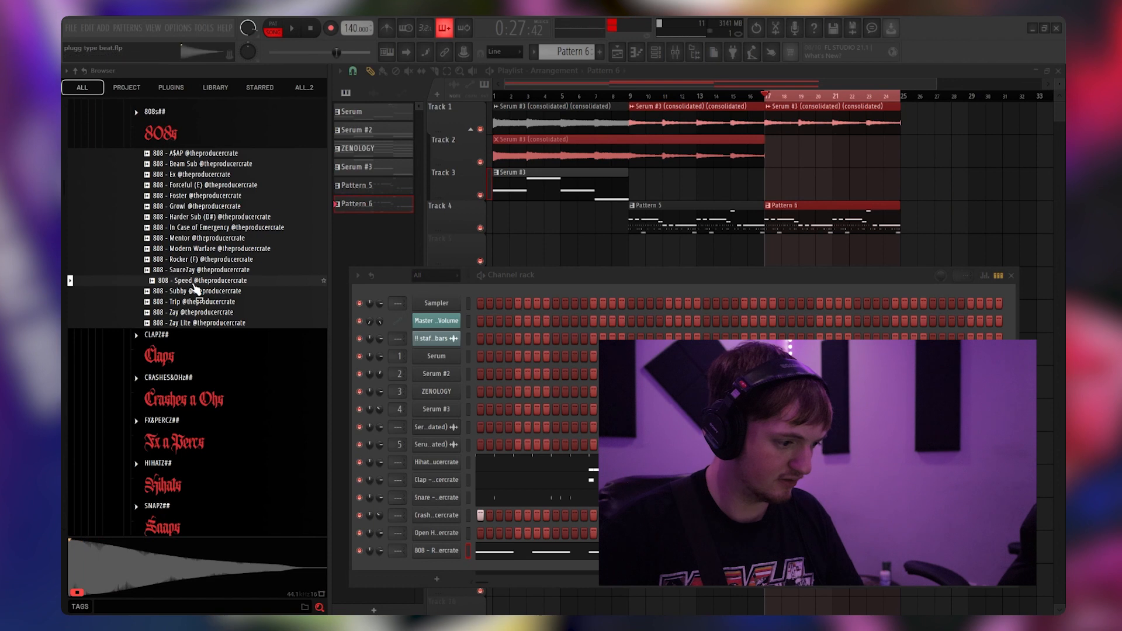
left_click(208, 152)
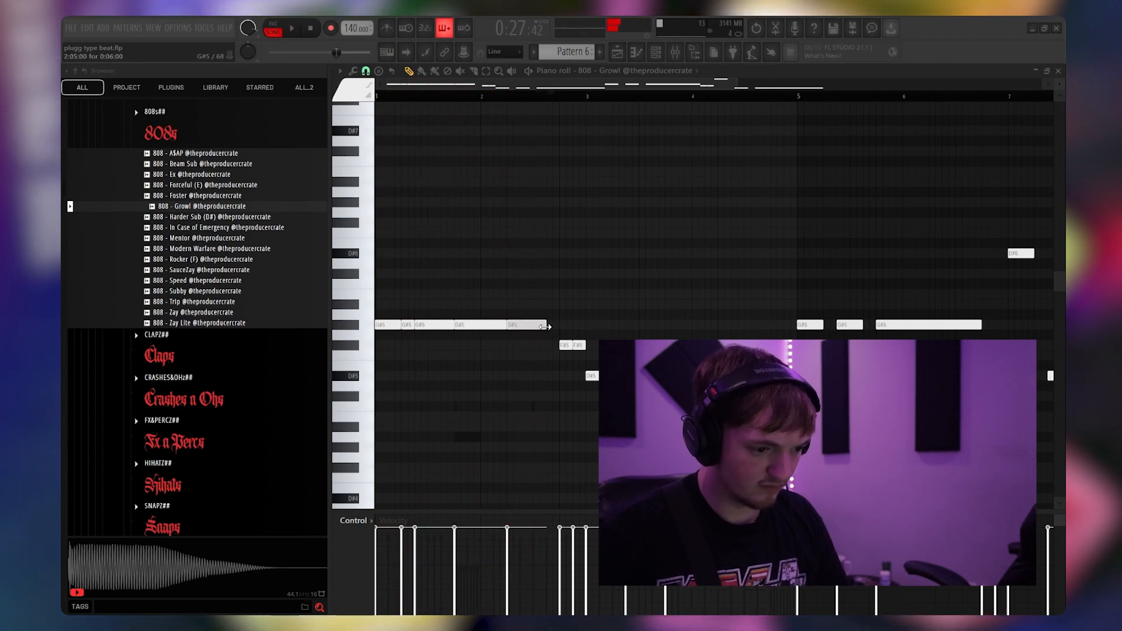
Step: Play back the arrangement with the extended melody and new Pattern 6 clips
left_click(291, 28)
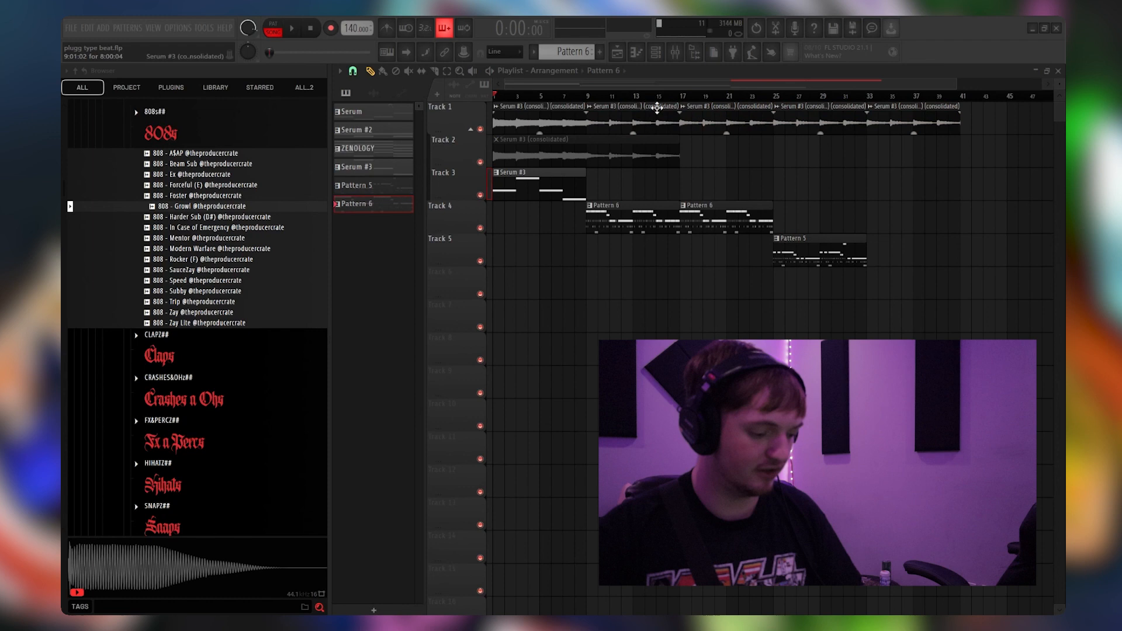
Step: Audition the Pattern 7 section with the Master Volume fade-out and undo an accidental clip deletion
left_click(291, 28)
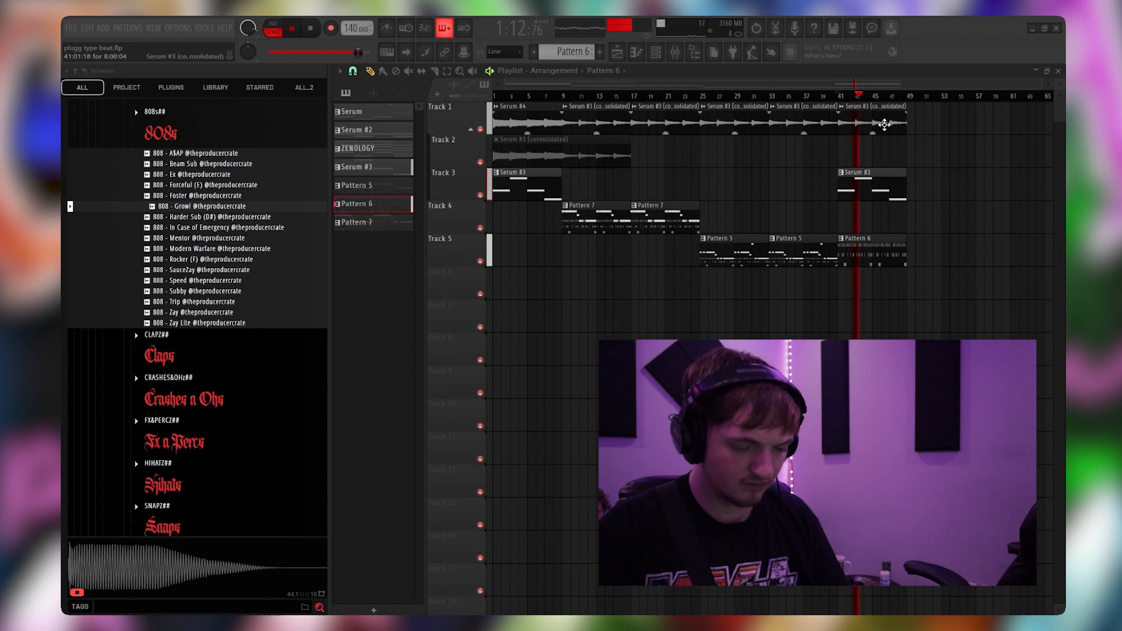
left_click(355, 222)
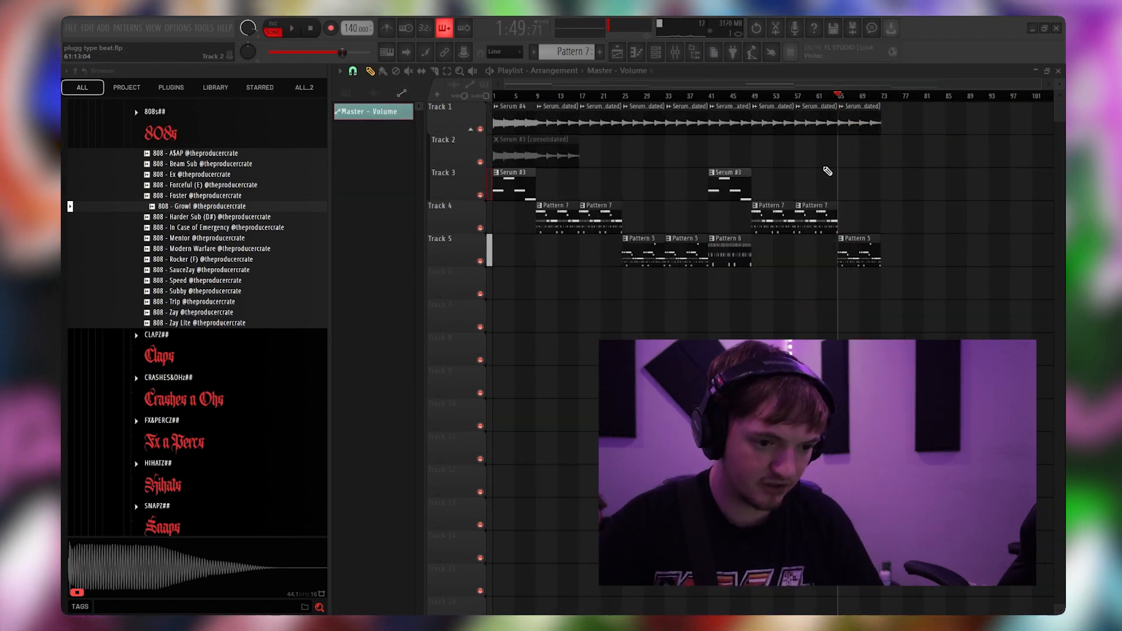
key("ctrl+z")
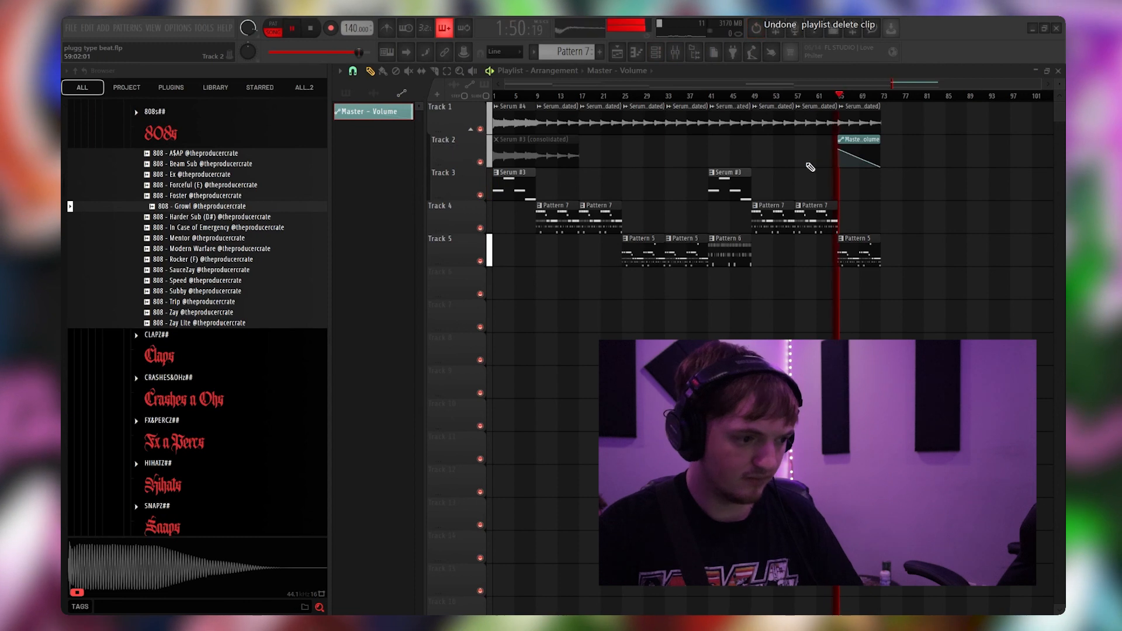